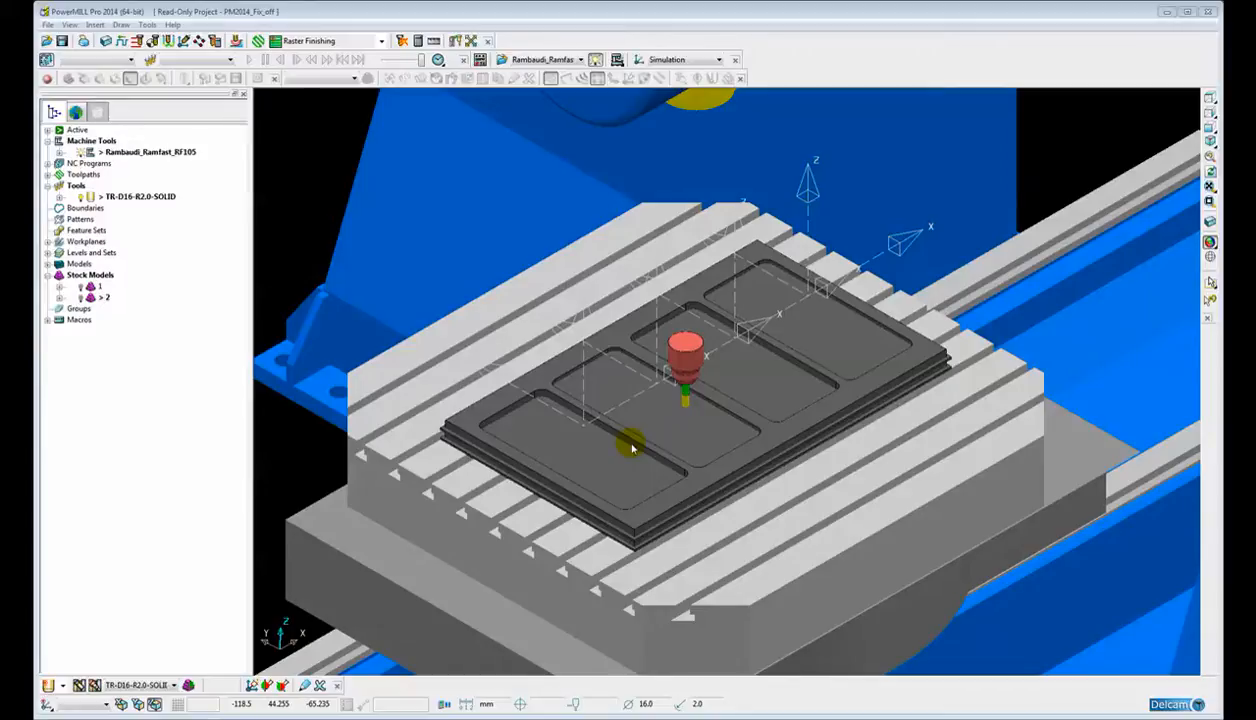
mouse_move(756, 288)
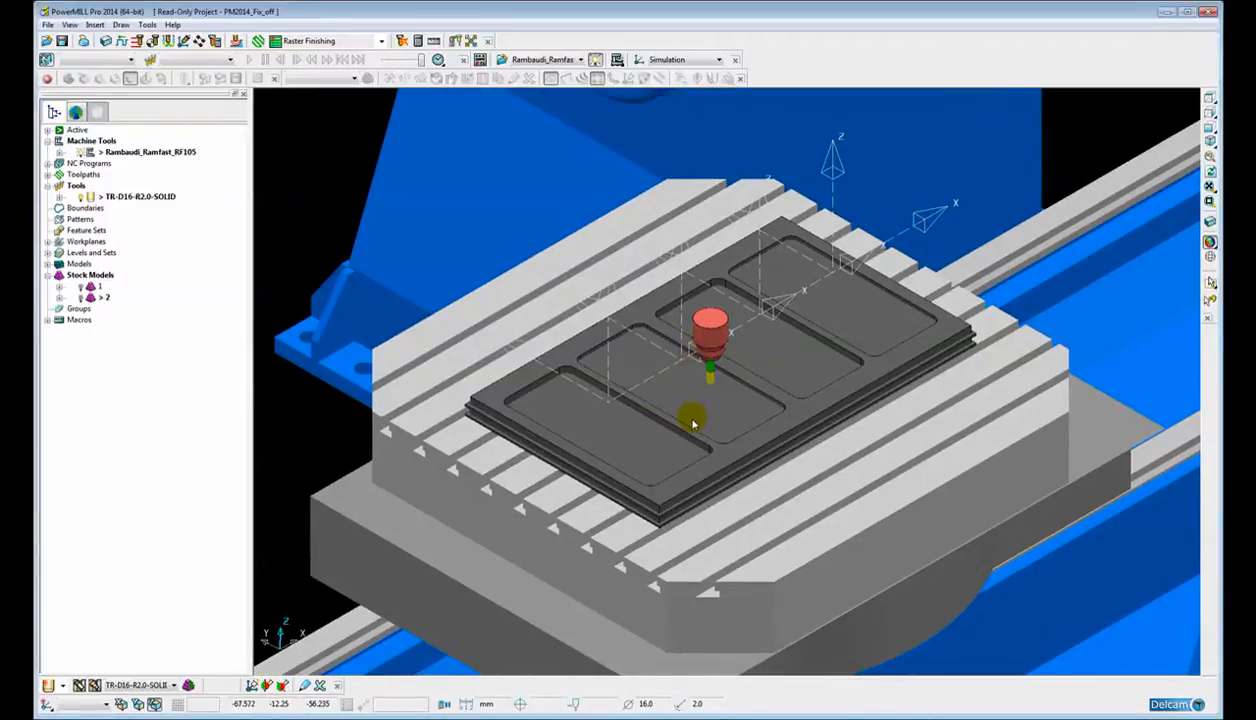
Step: Orbit the machine view and turn on the parts level so the parts show on the fixture plate
left_click_drag(692, 420, 608, 284)
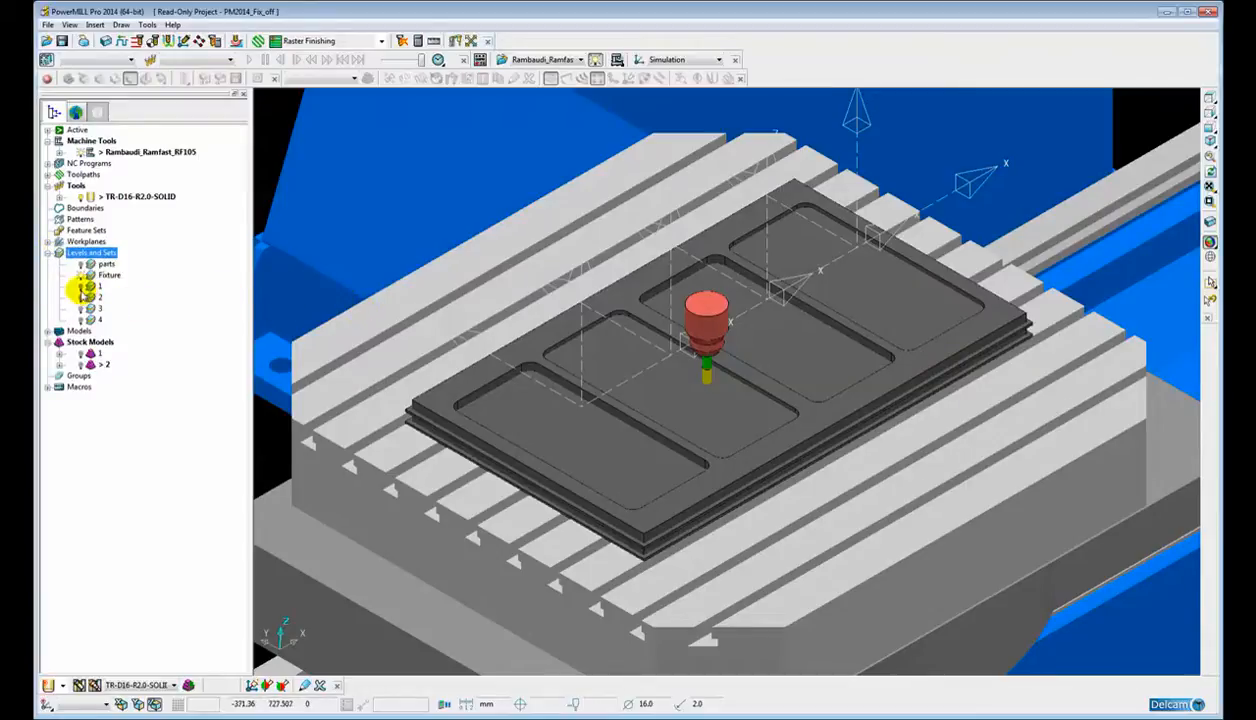
left_click(90, 296)
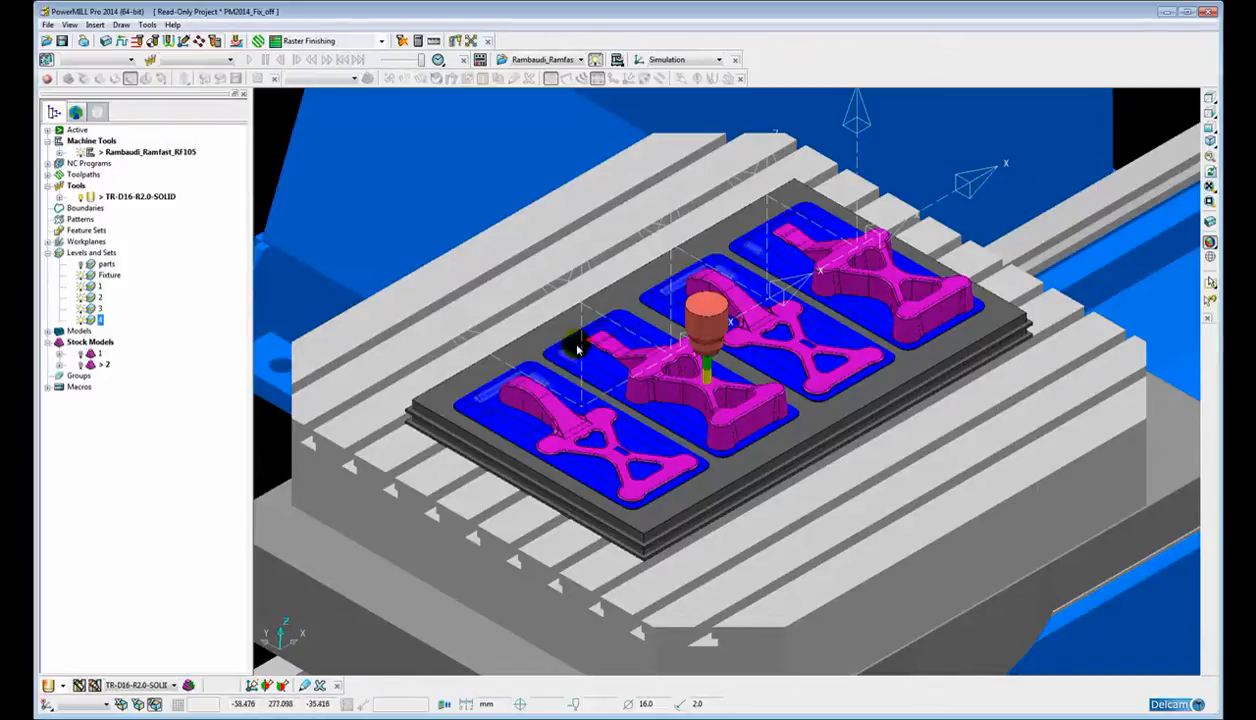
mouse_move(596, 376)
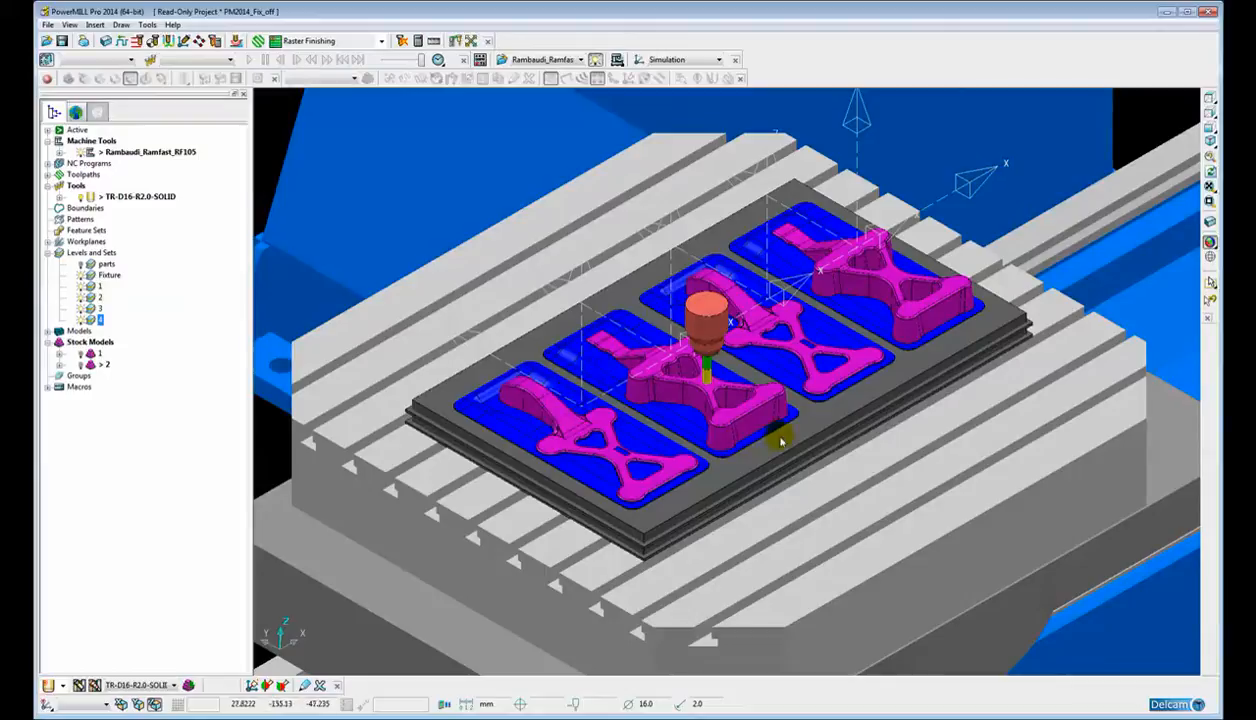
mouse_move(868, 322)
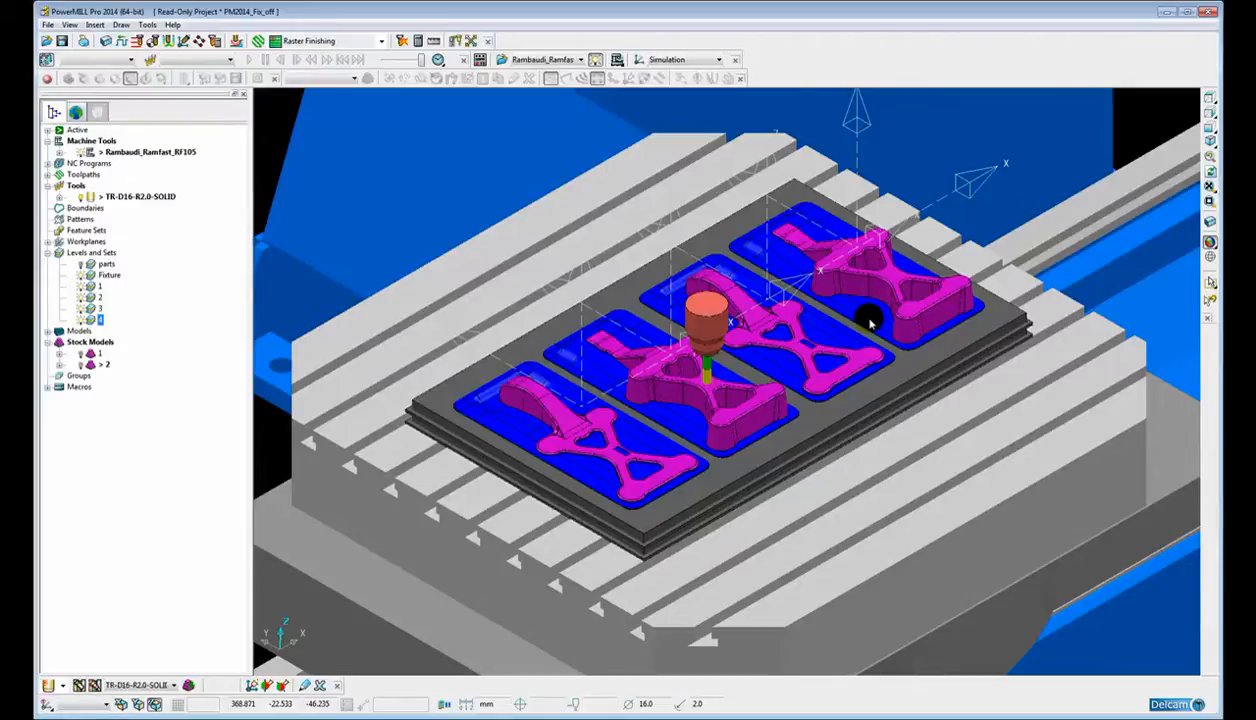
mouse_move(830, 464)
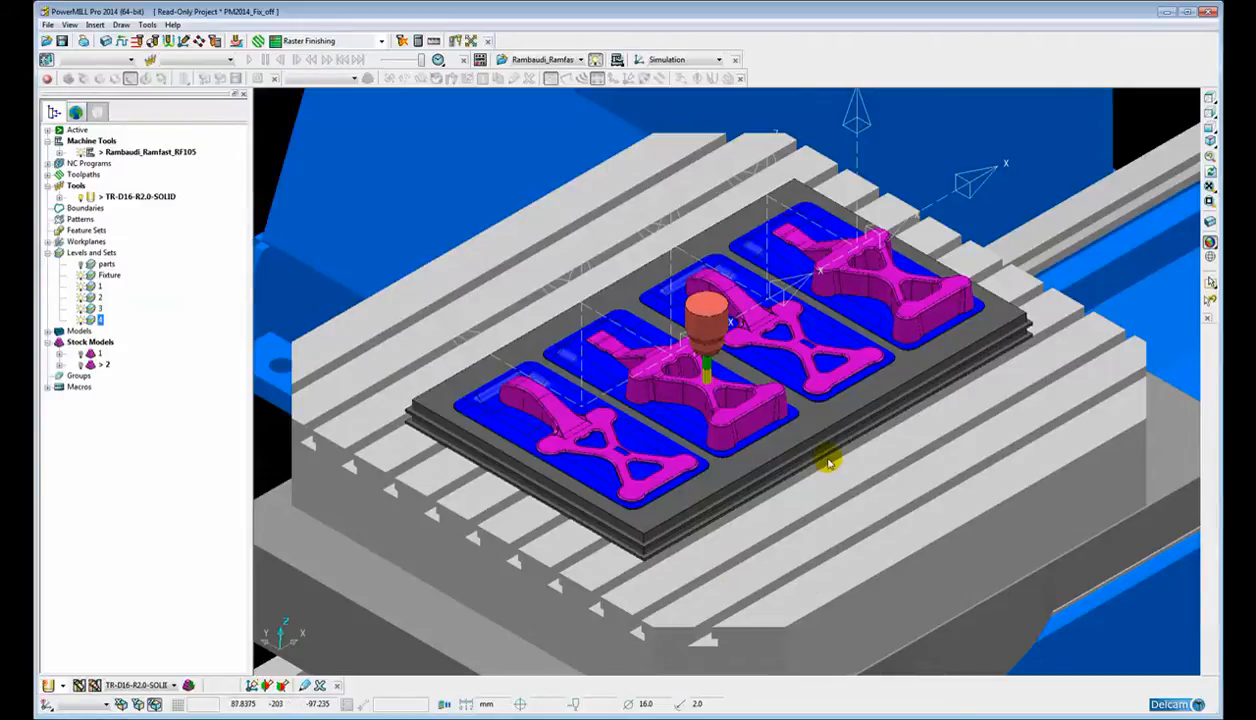
mouse_move(164, 188)
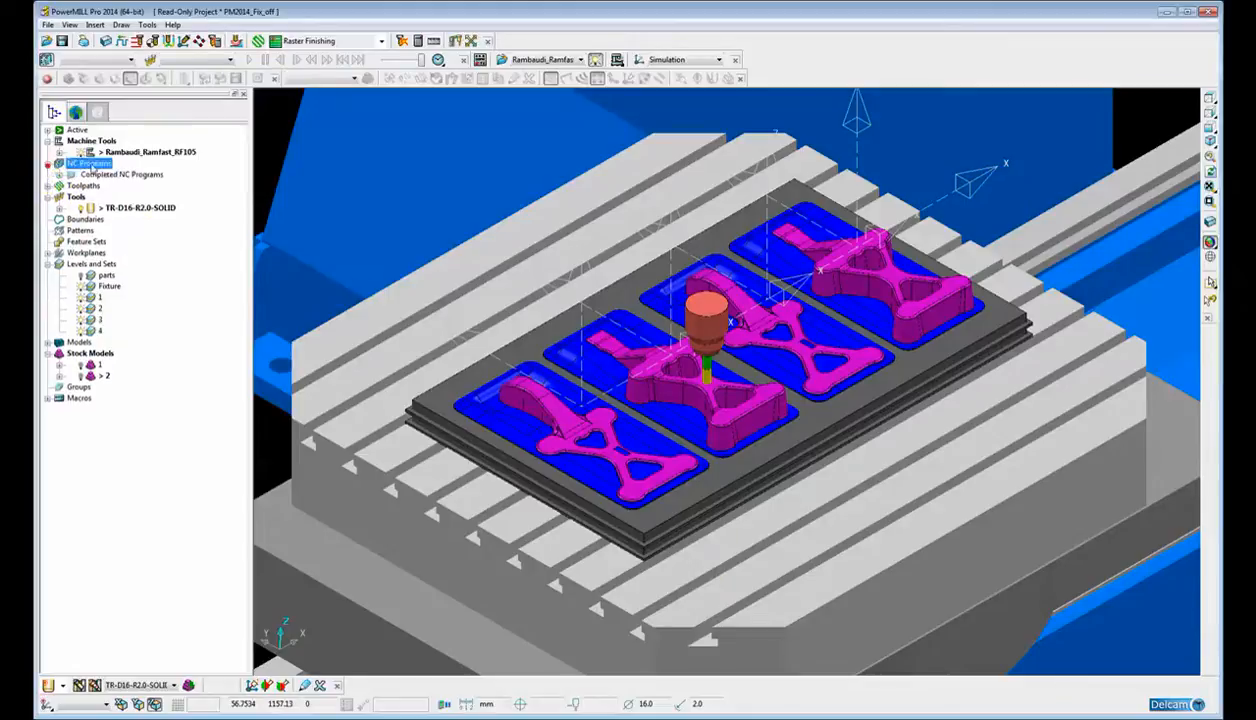
Step: Create a new NC program from the NC Programs node and add the Rough Top toolpath
right_click(88, 164)
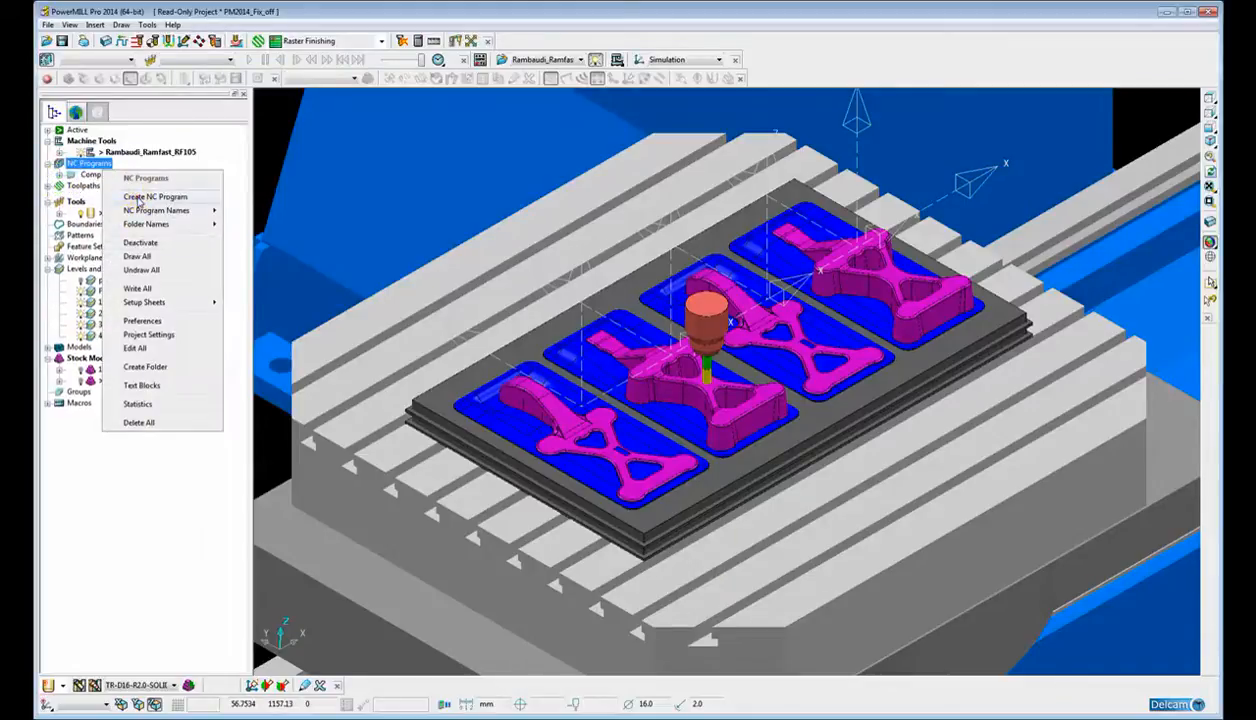
left_click(156, 196)
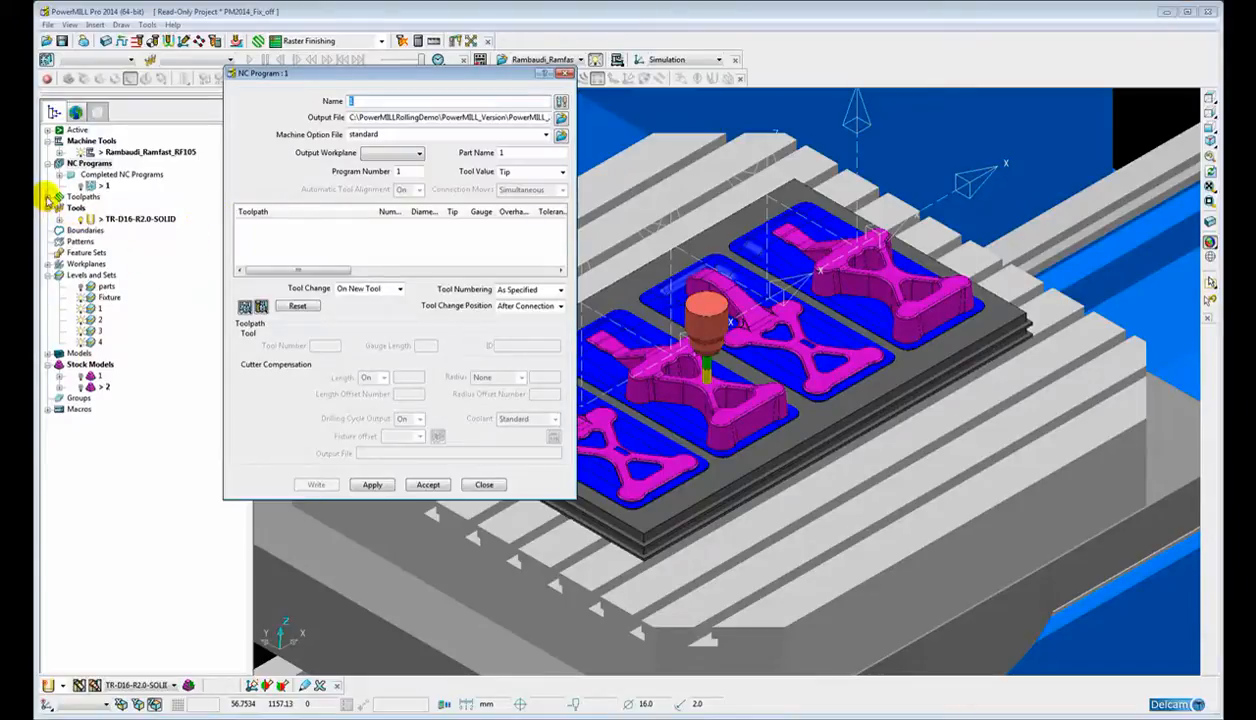
left_click(48, 198)
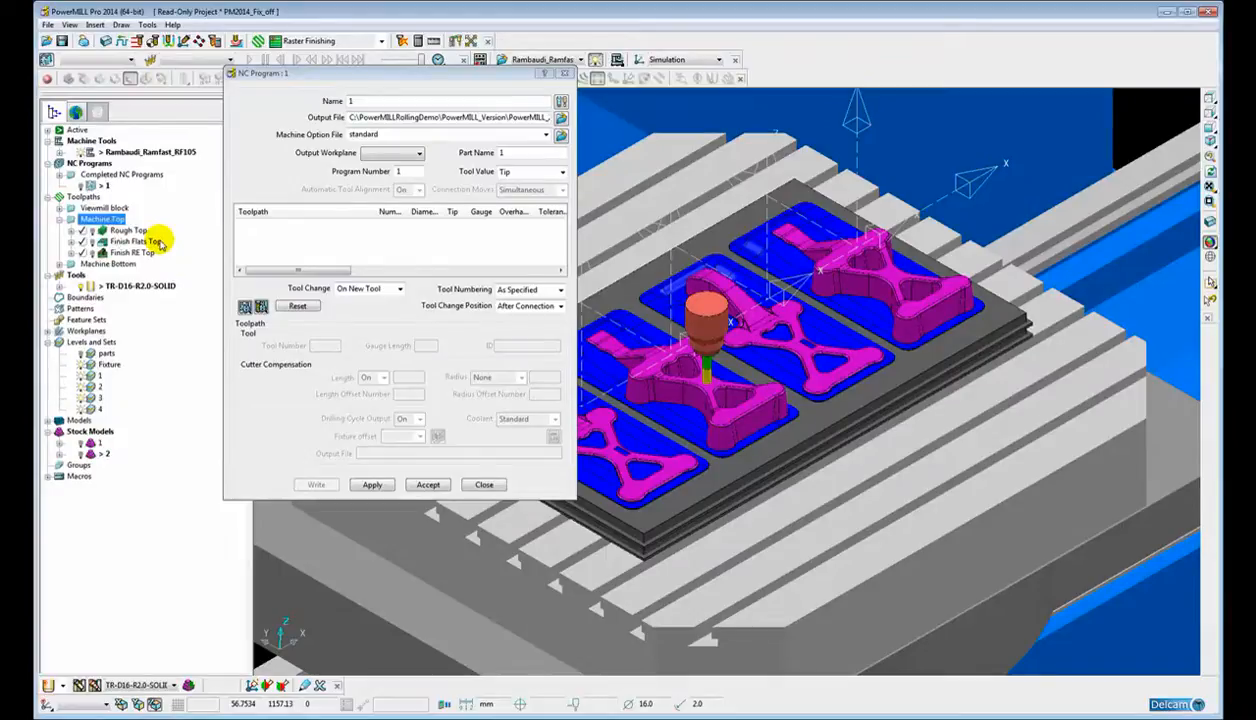
left_click(120, 230)
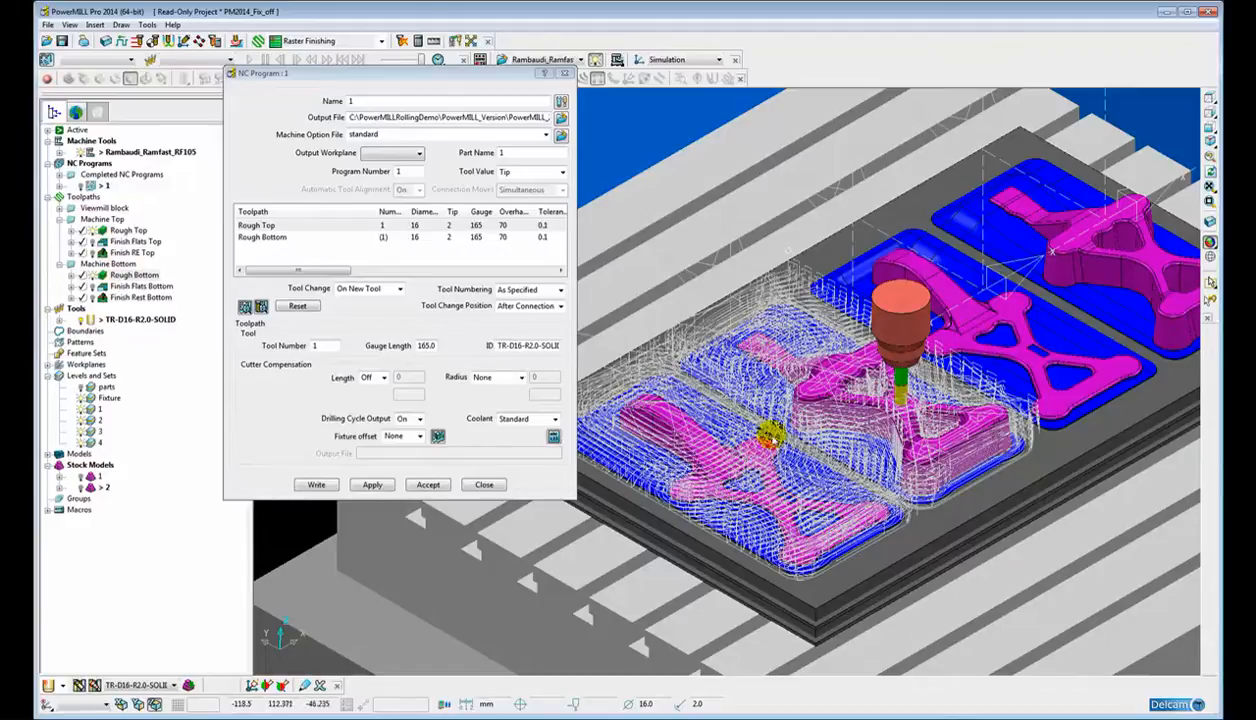
Step: Add Rough Top and Rough Bottom again so the program lists four toolpaths, selecting the last Rough Bottom
left_click(116, 230)
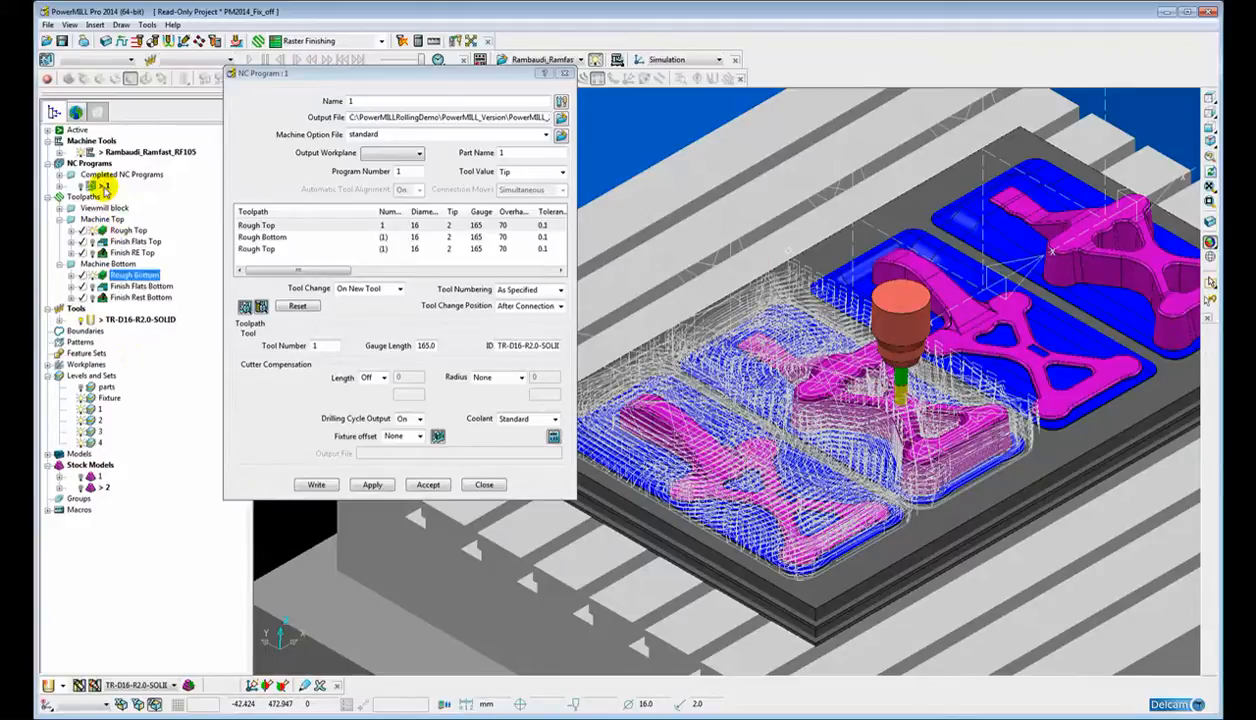
left_click(112, 264)
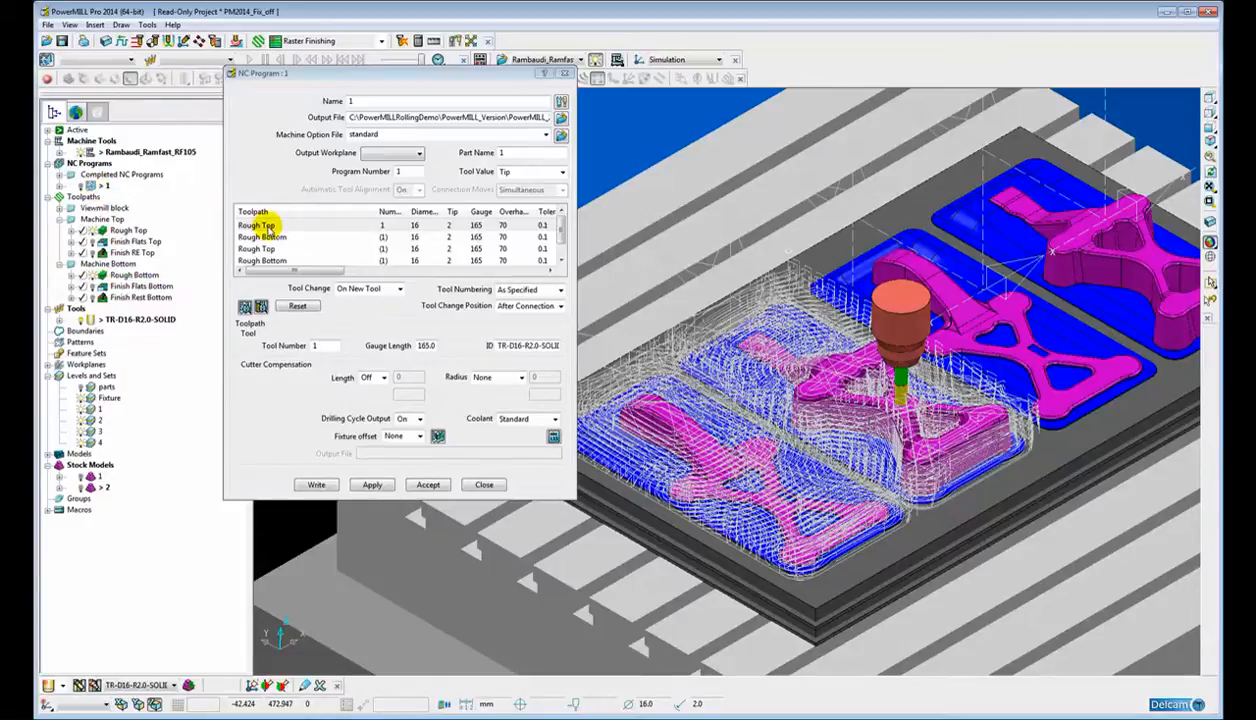
left_click(256, 248)
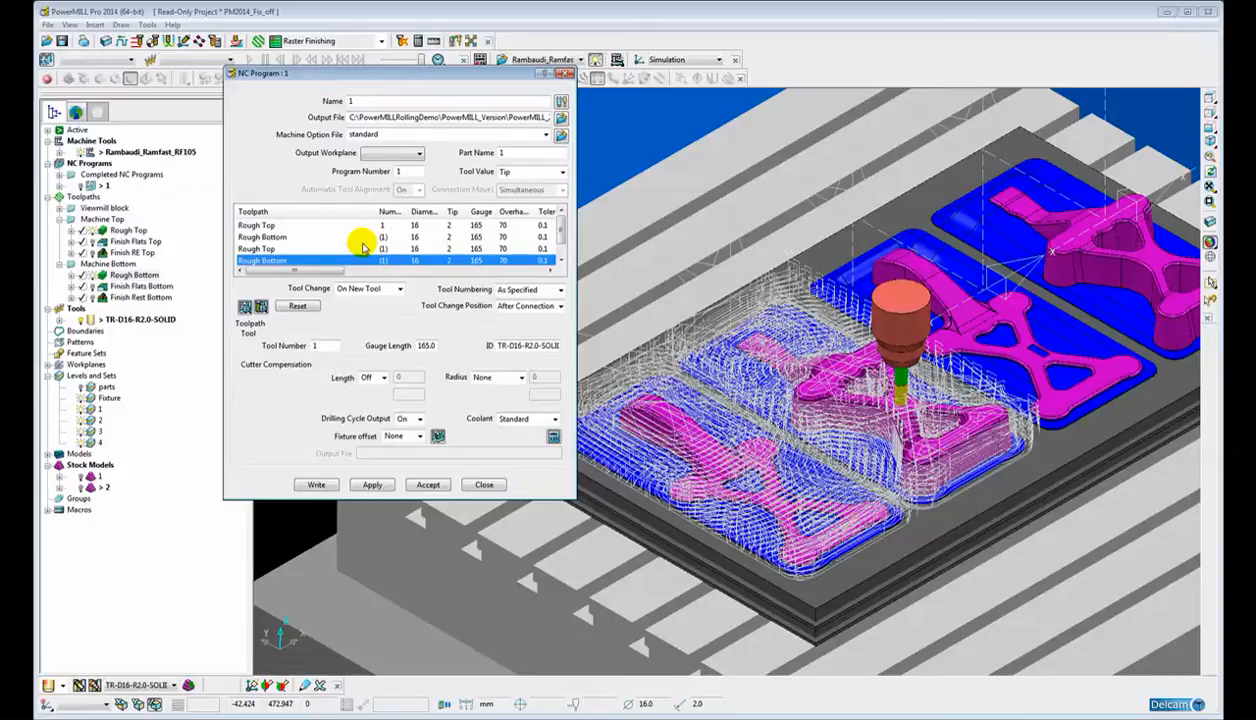
mouse_move(1084, 262)
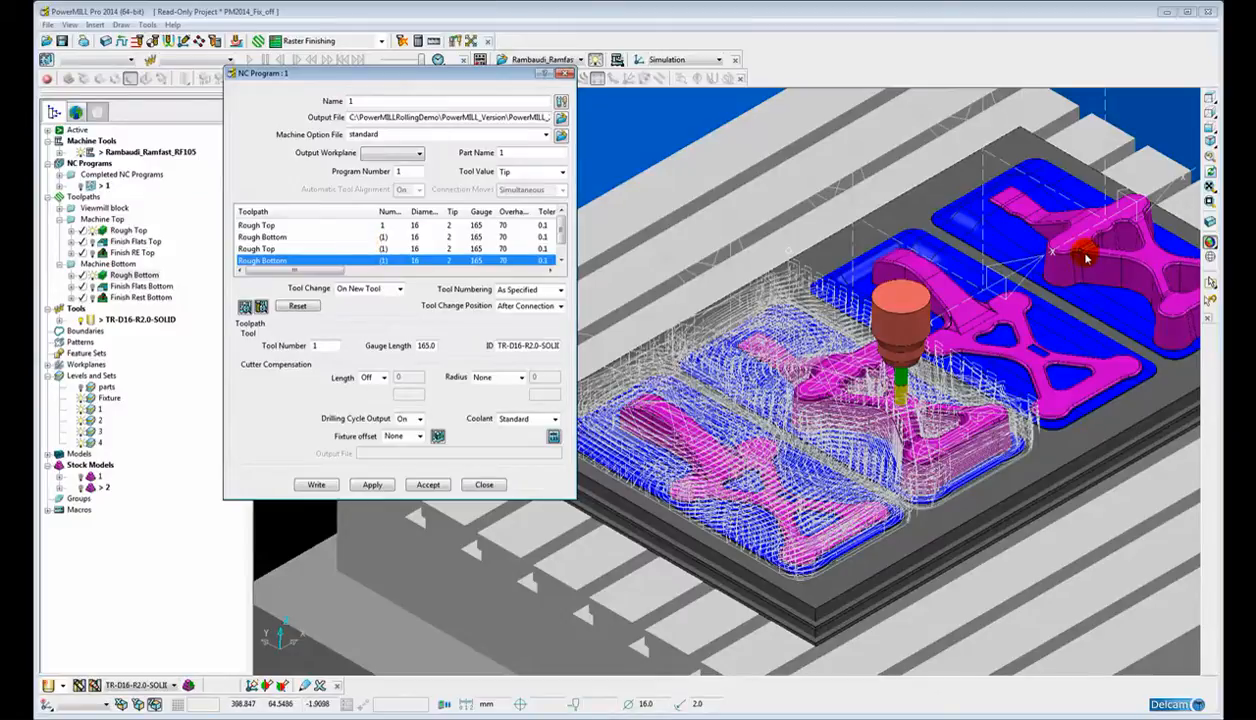
mouse_move(1082, 232)
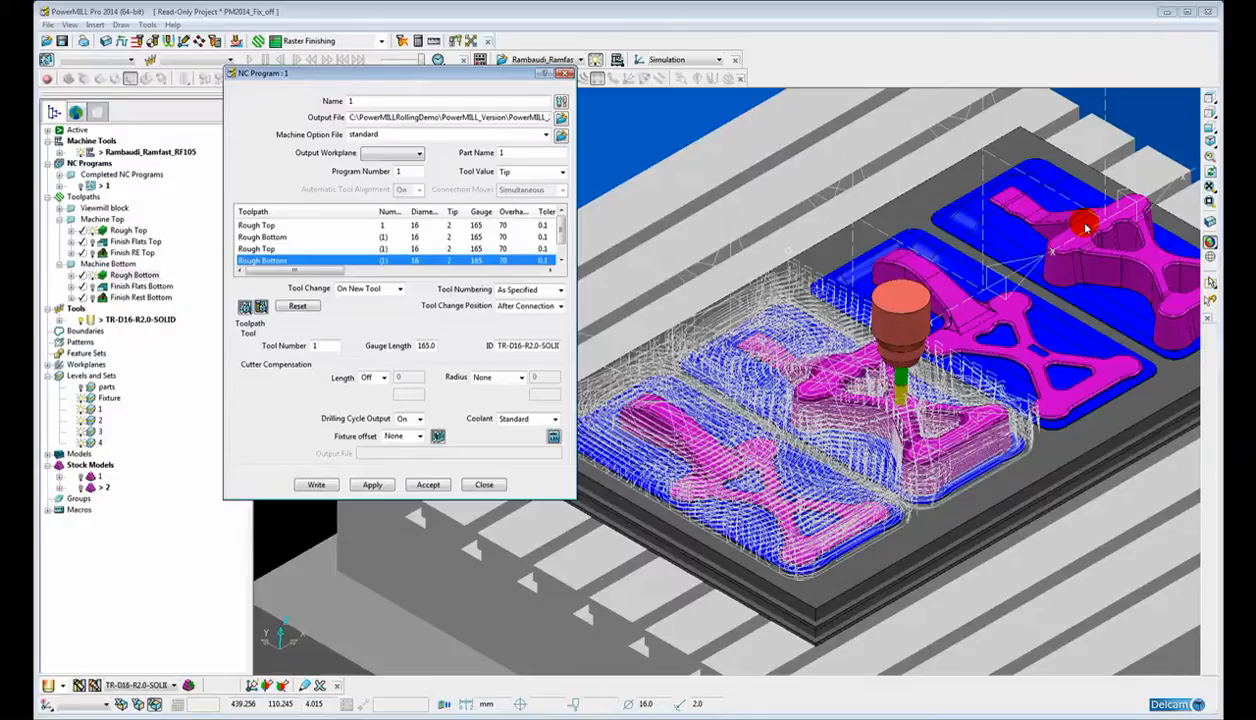
mouse_move(352, 444)
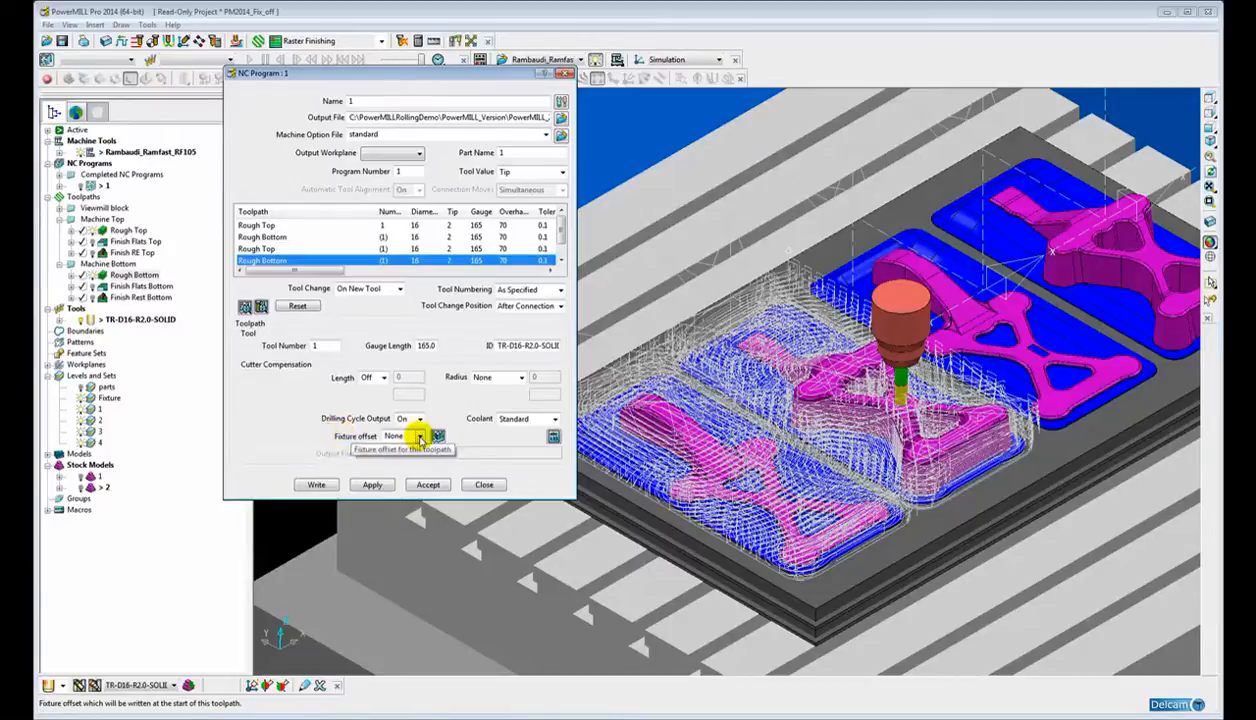
Step: Define a second fixture offset G55 with zero coordinates alongside G54 in the program's offset list
left_click(416, 436)
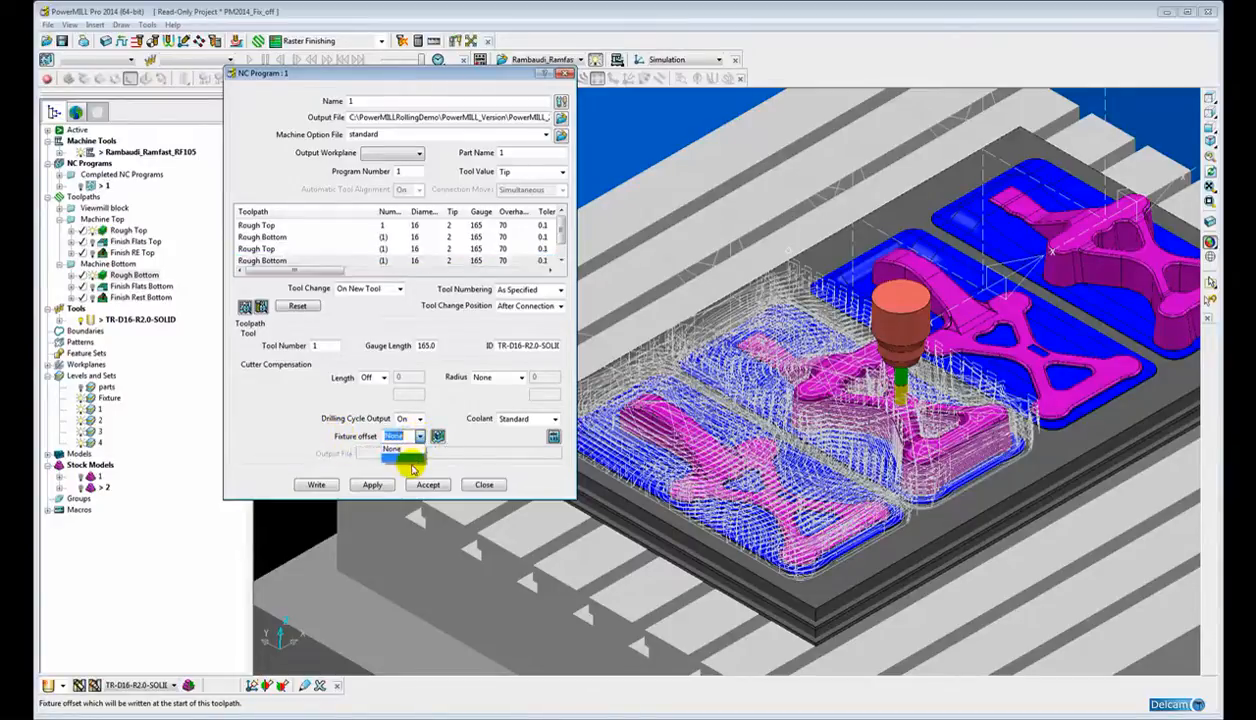
left_click(392, 448)
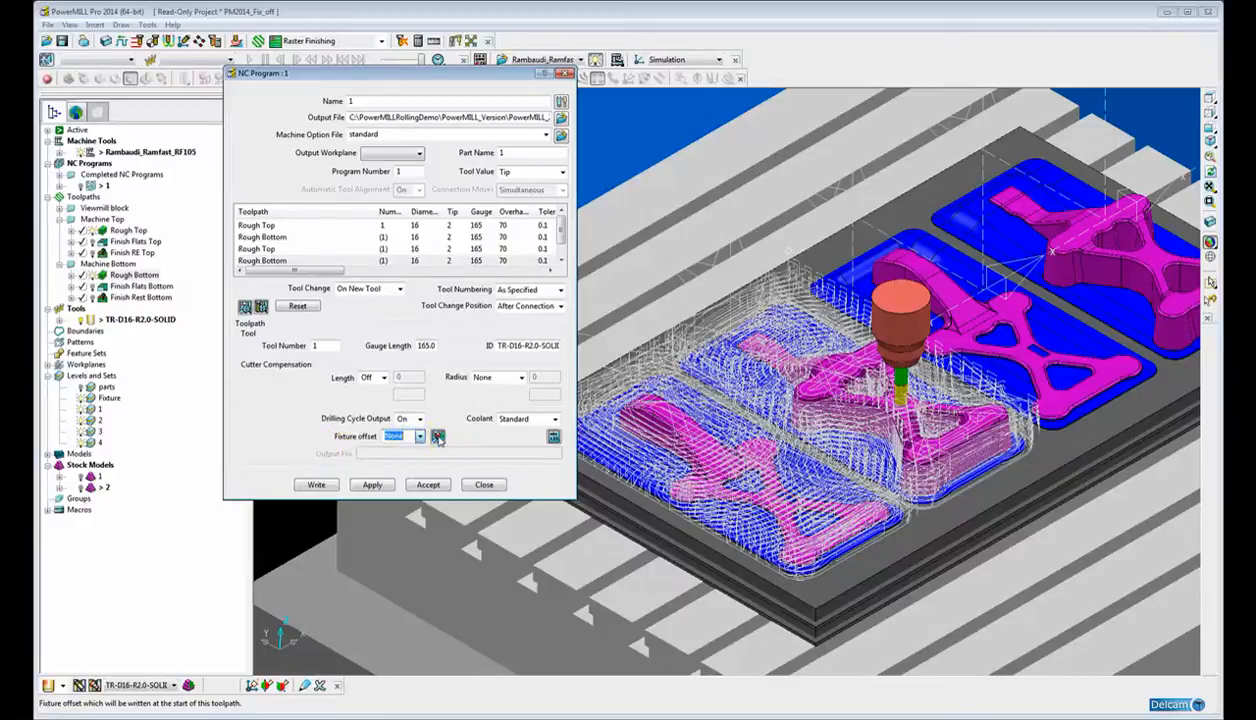
left_click(438, 436)
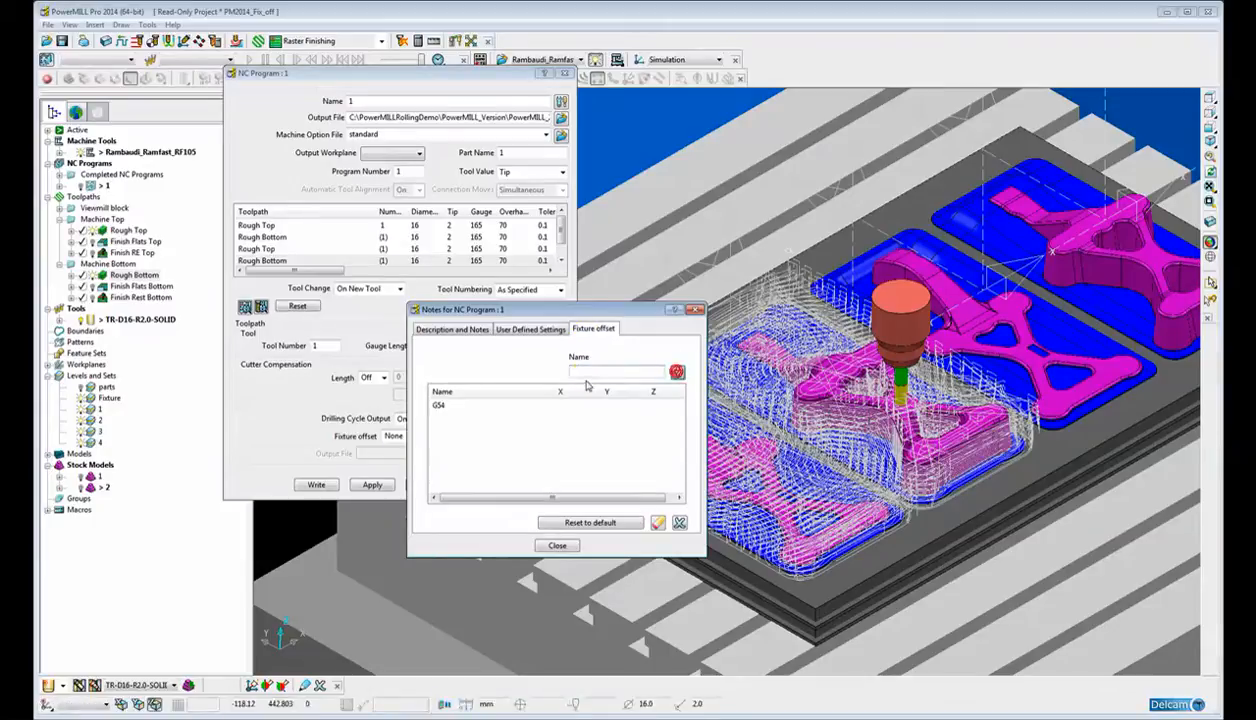
type("G55")
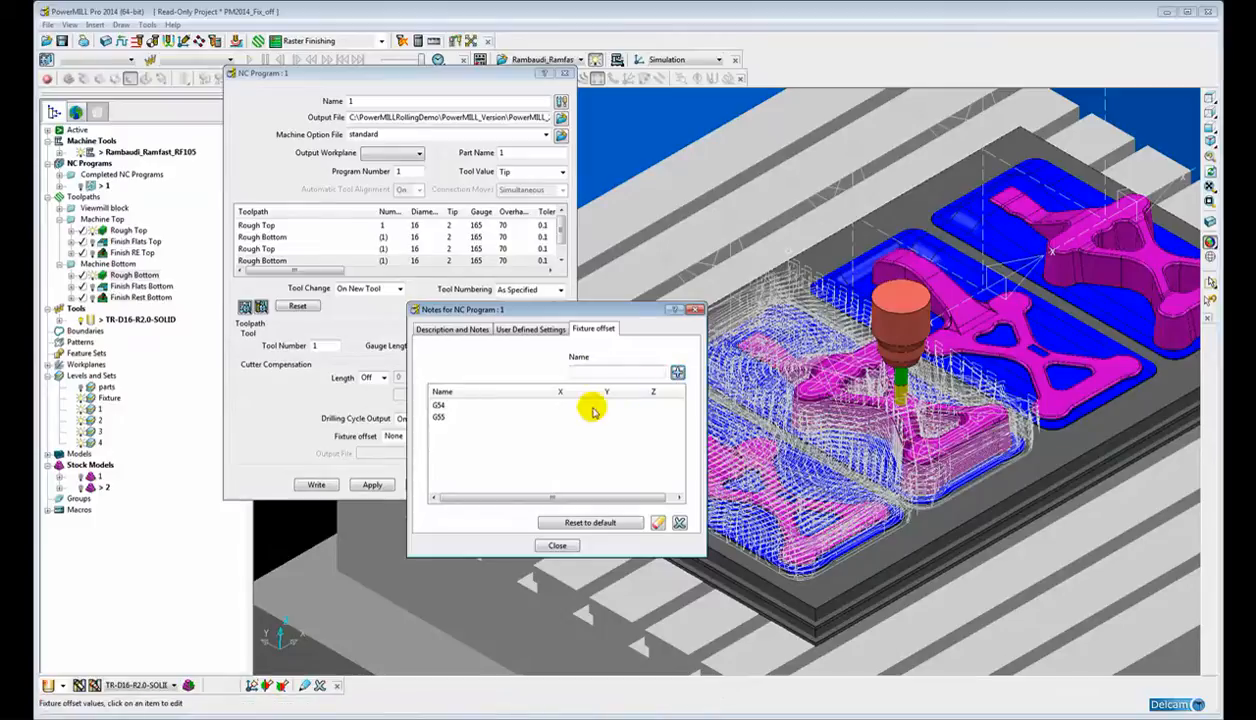
left_click(572, 404)
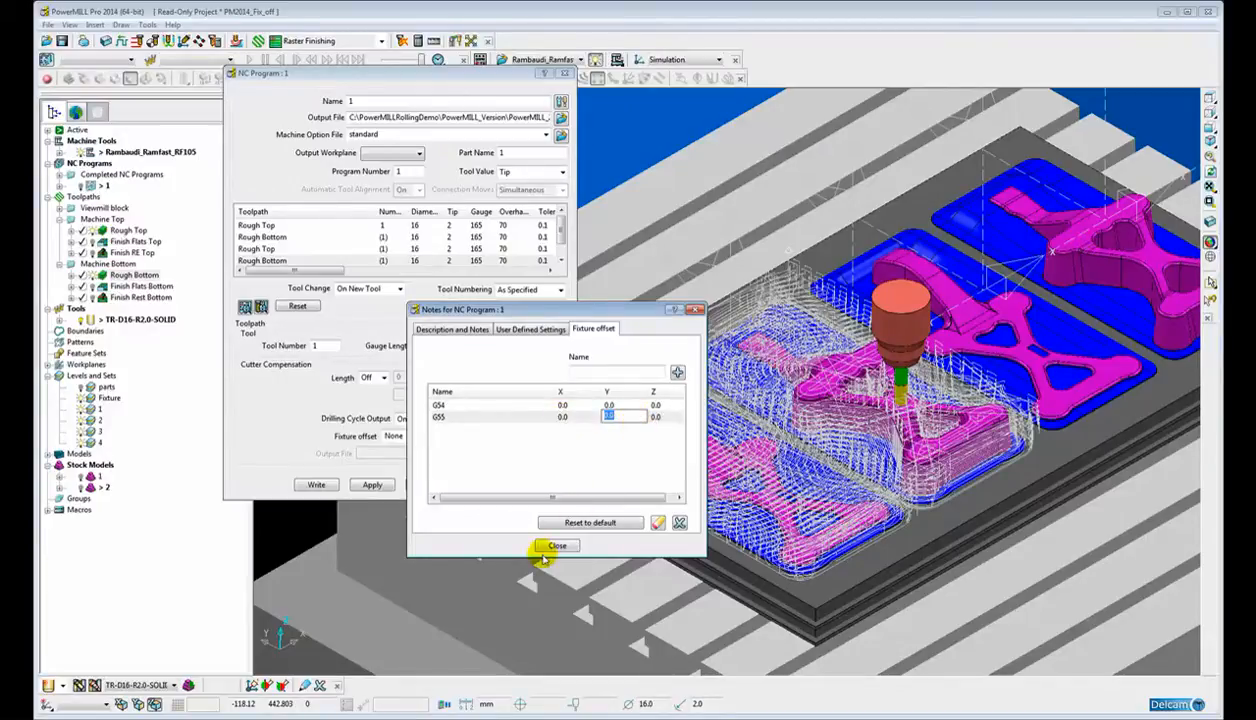
left_click(556, 546)
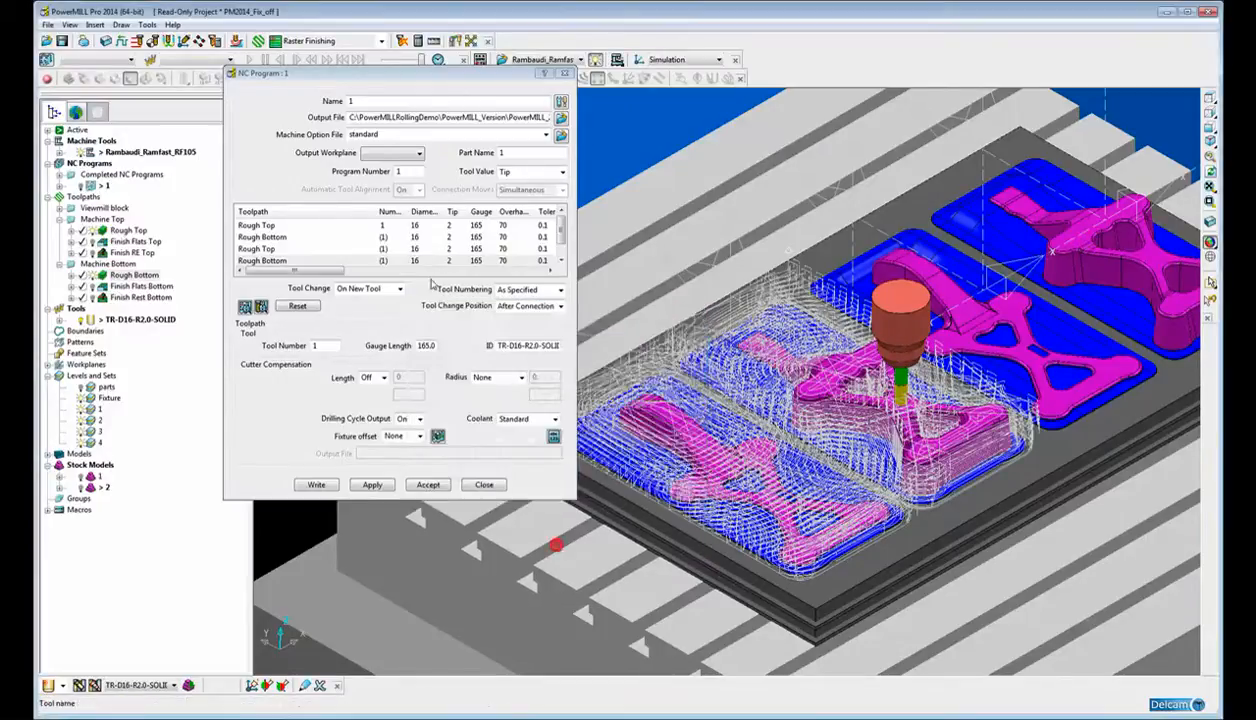
Step: Assign fixture offset G54 to the first Rough Top/Bottom pair and G55 to the duplicate pair
left_click(258, 224)
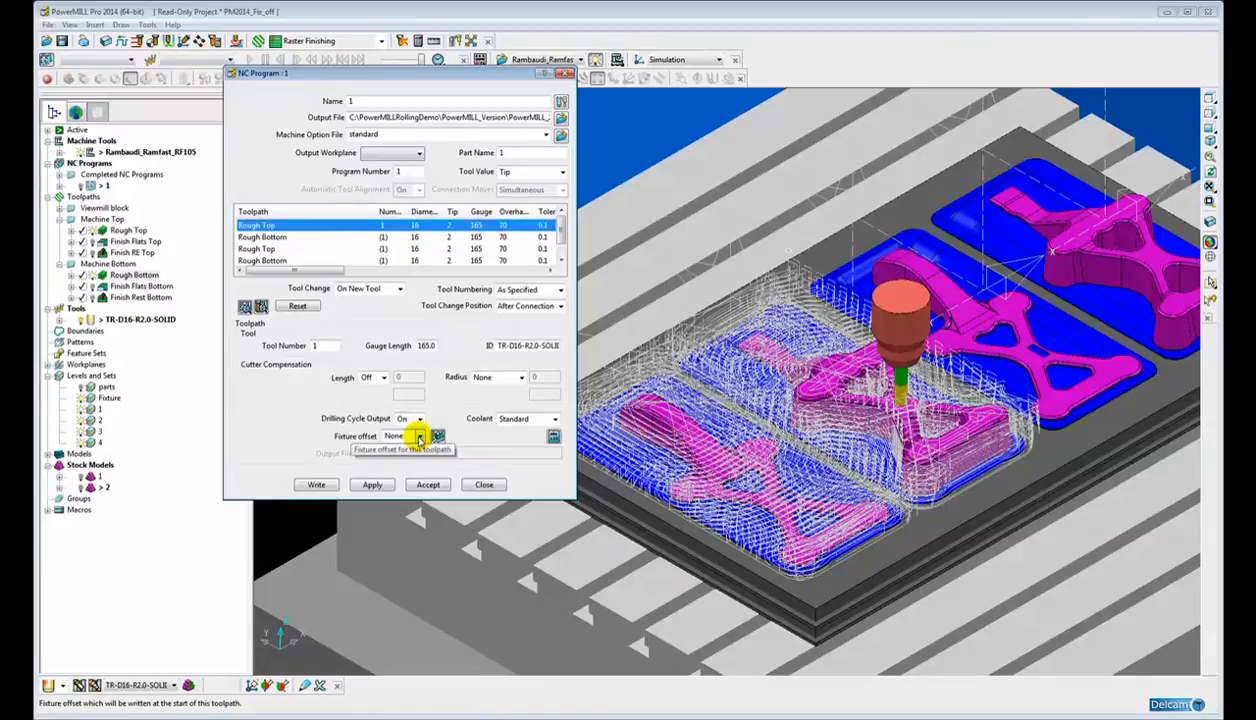
left_click(418, 436)
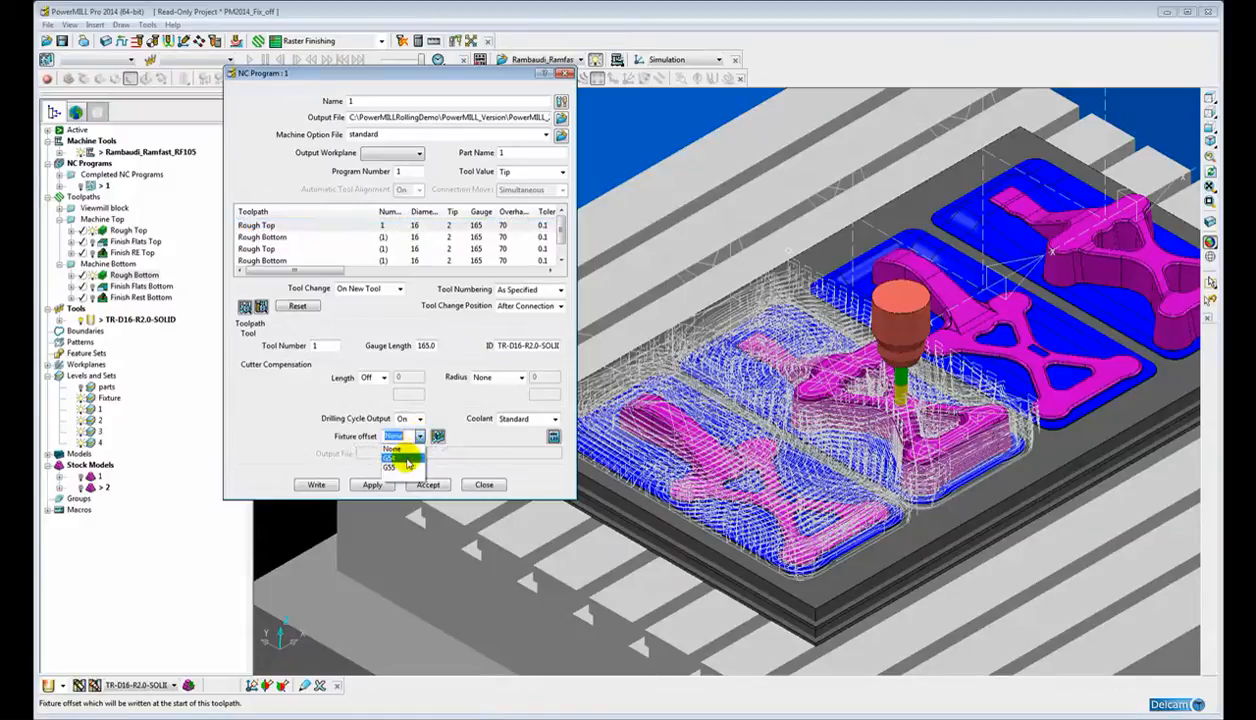
left_click(396, 456)
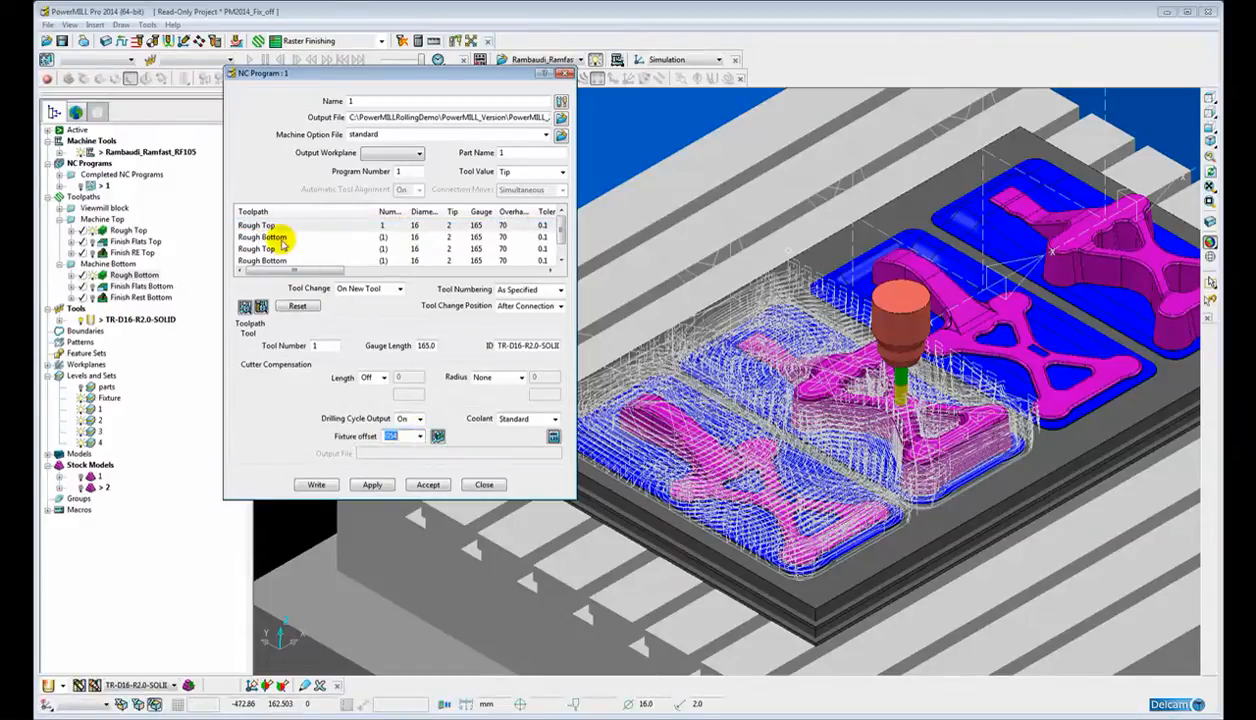
left_click(418, 436)
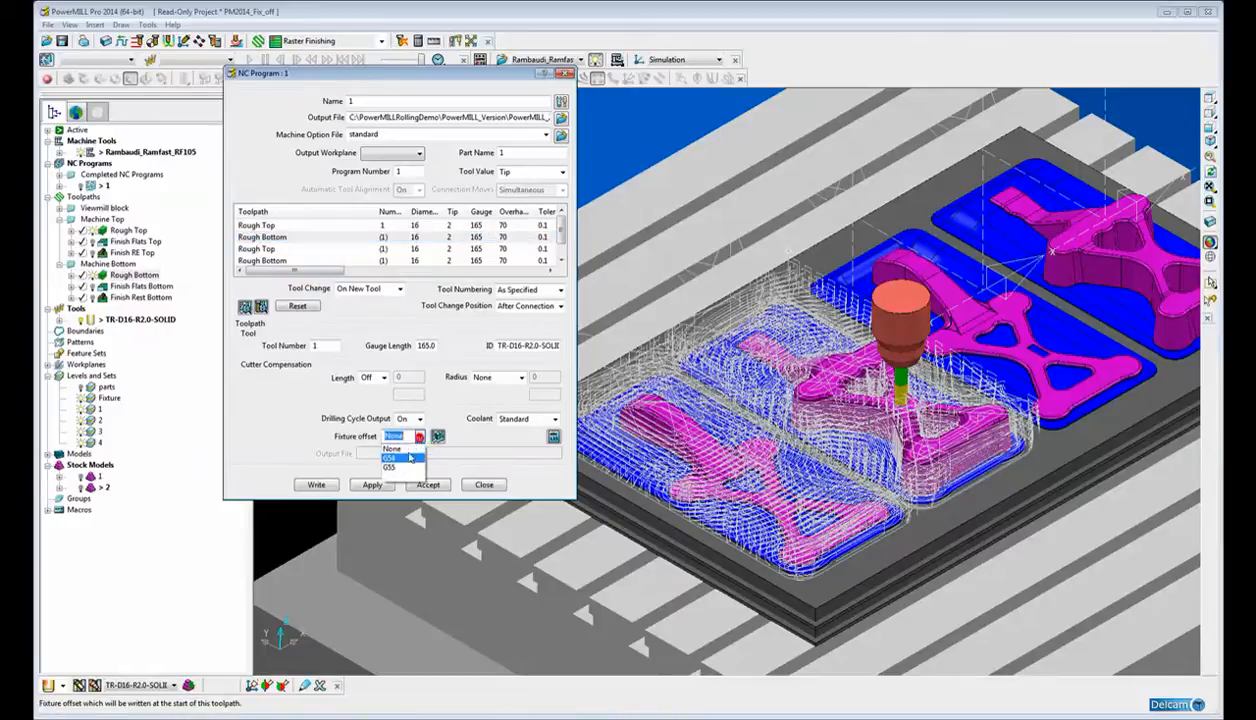
left_click(388, 456)
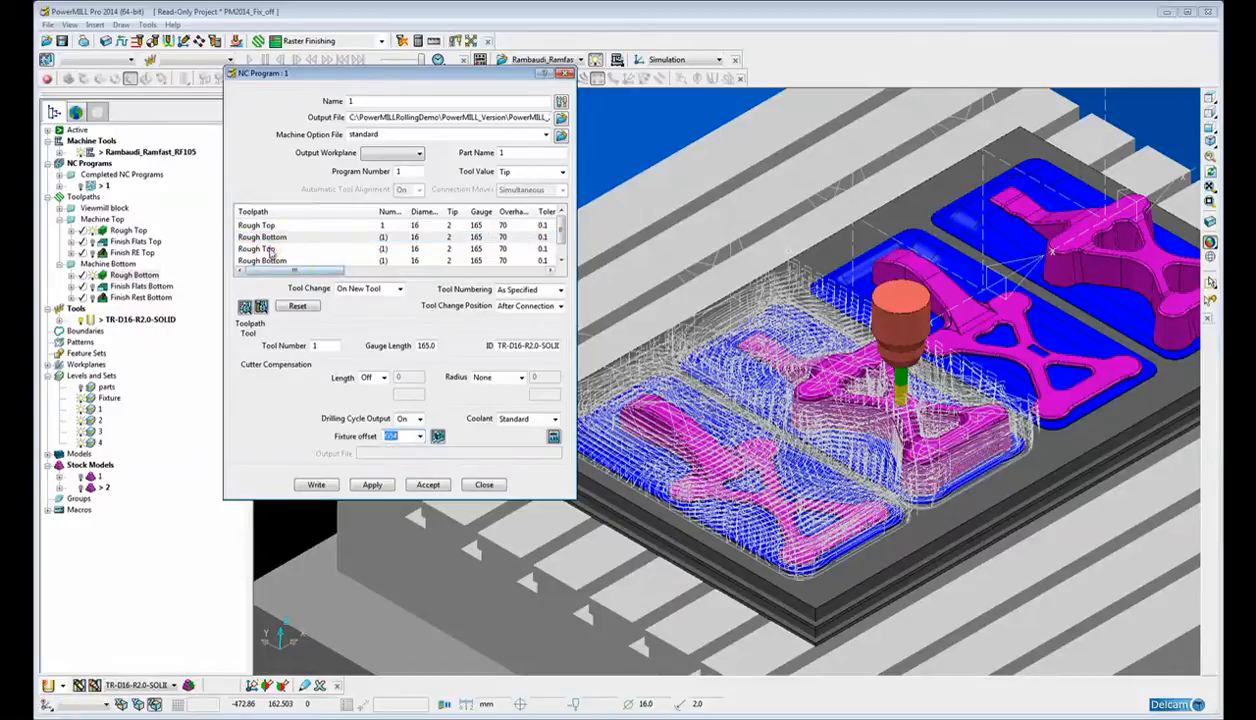
left_click(416, 436)
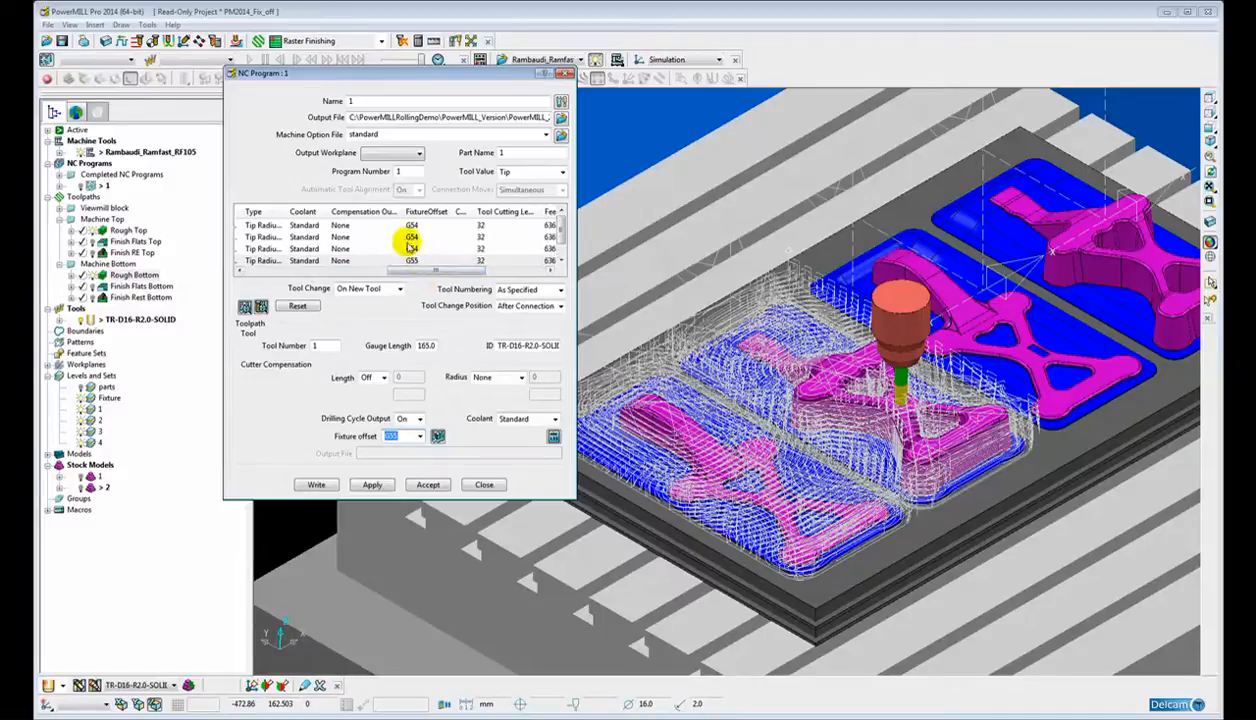
left_click(412, 224)
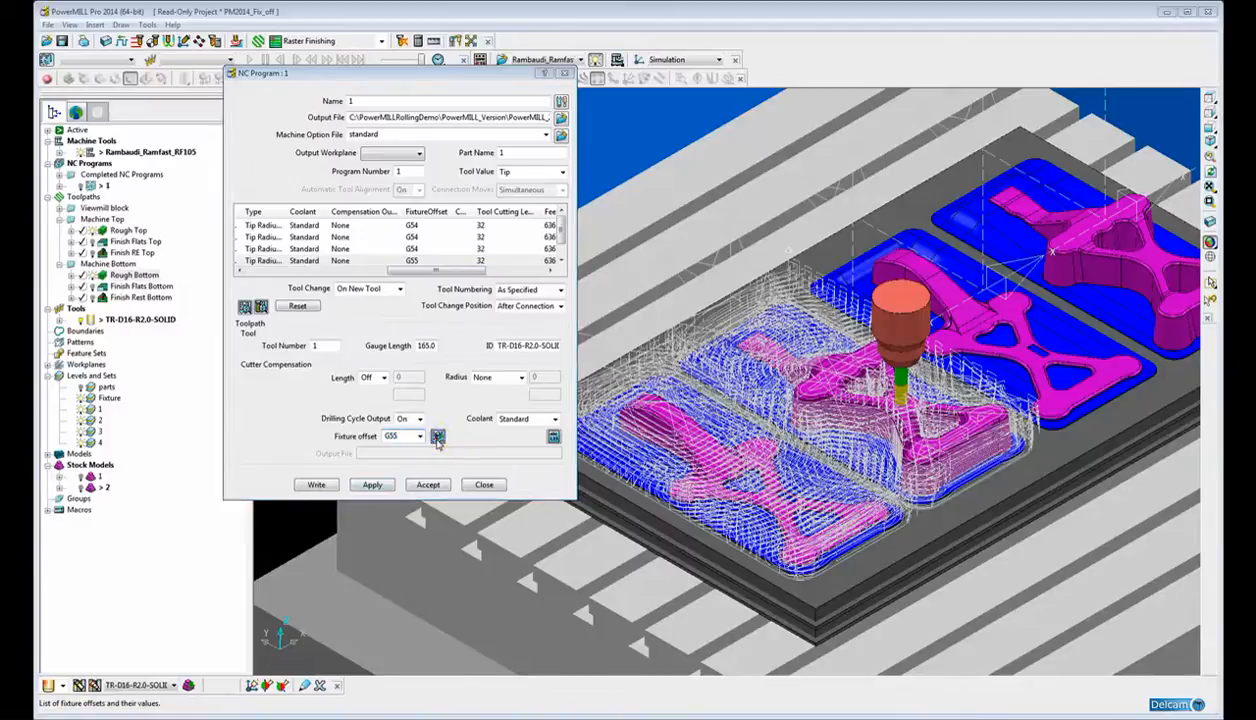
Step: Set the G55 offset X value to 452 so the duplicate toolpaths sit over the second fixture
left_click(436, 436)
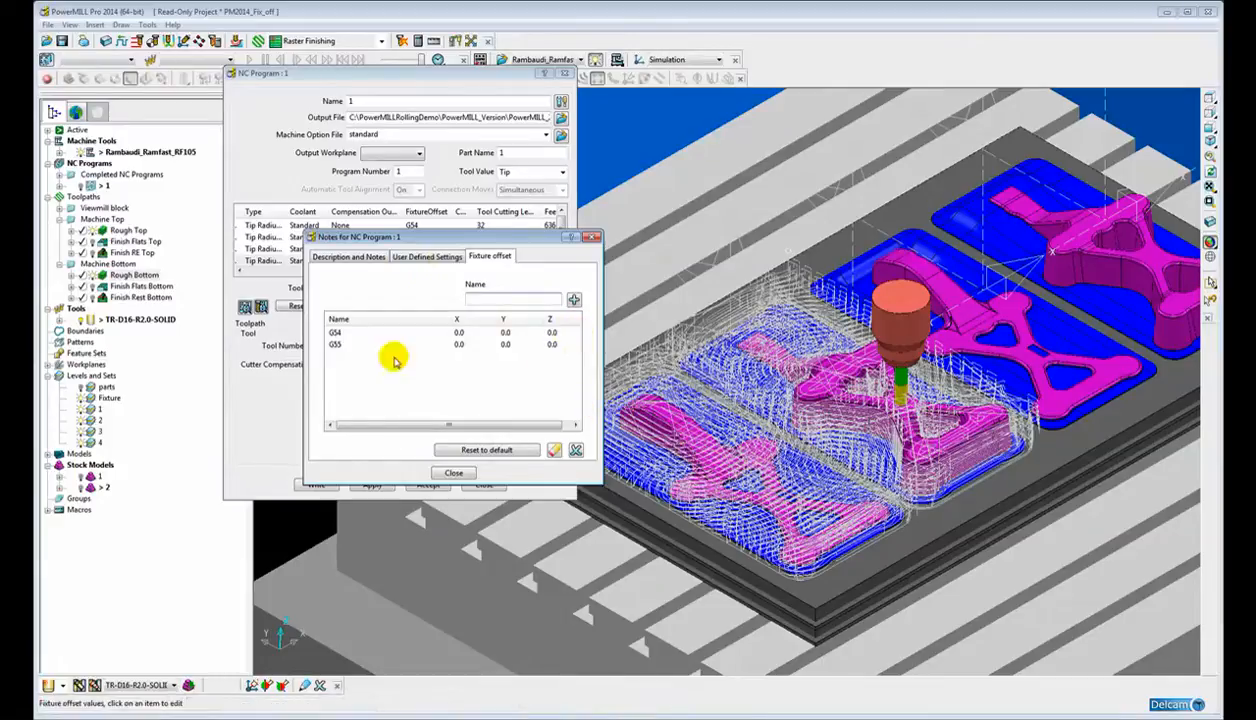
double_click(458, 344)
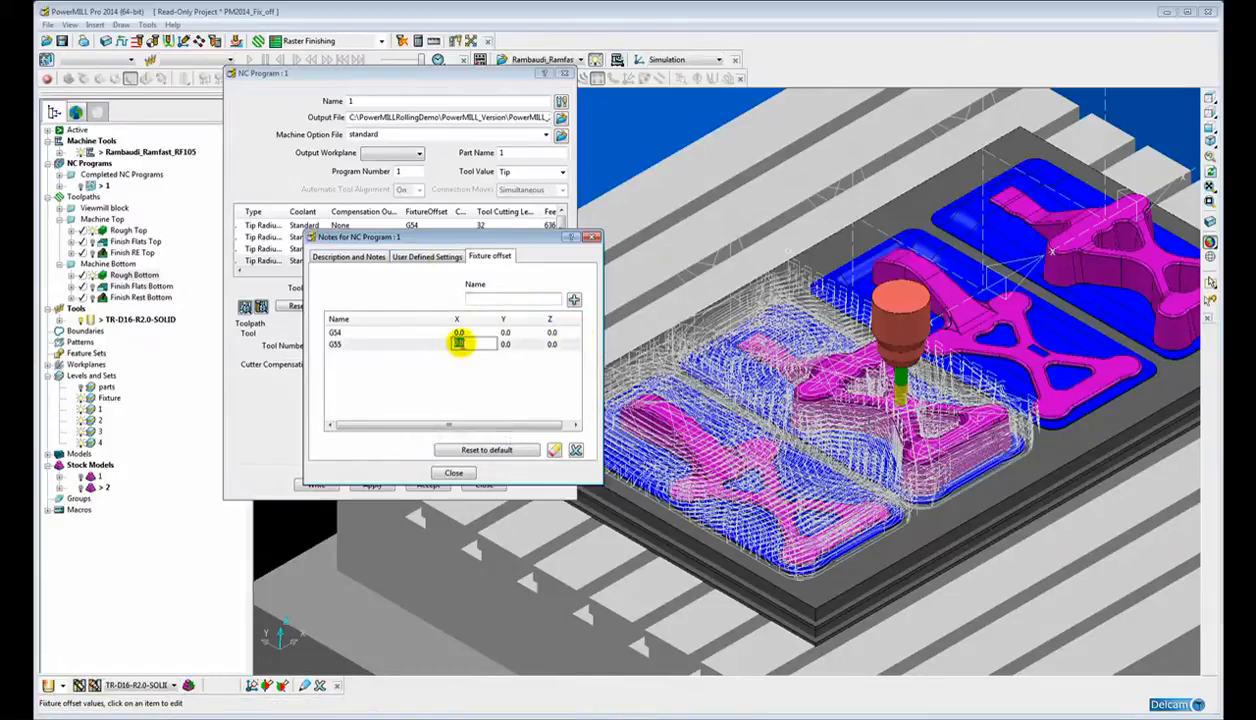
type("452")
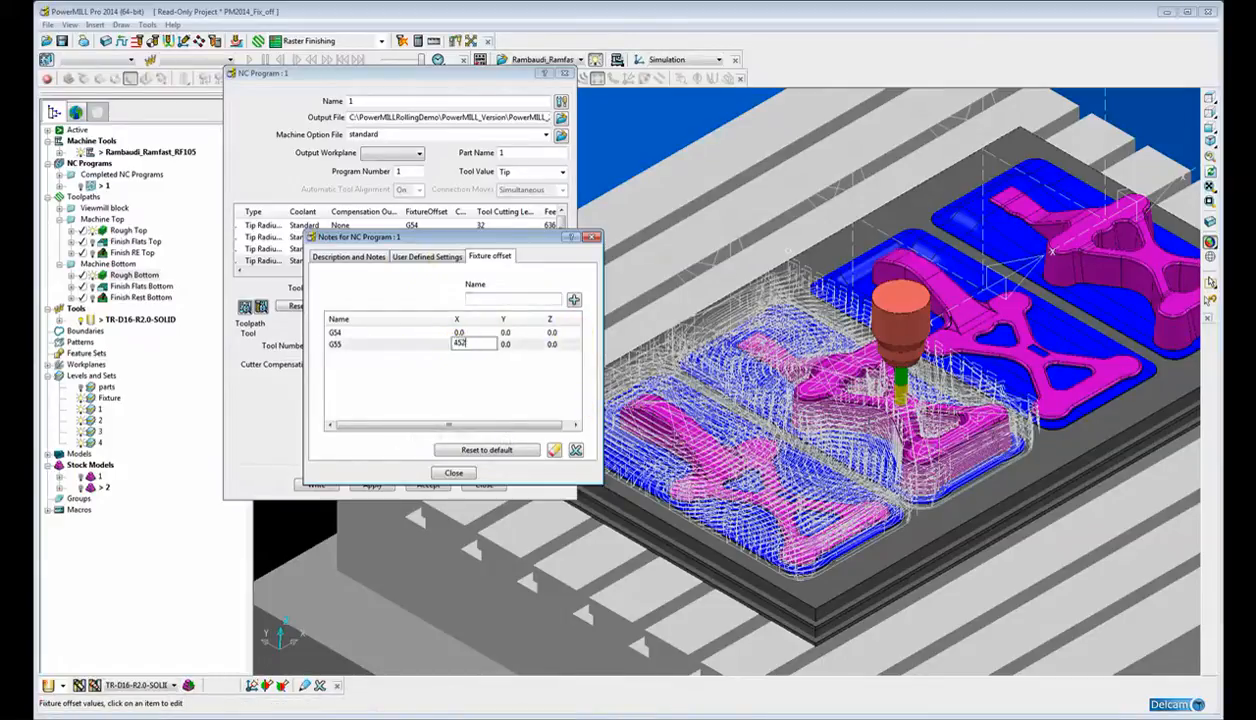
left_click(452, 472)
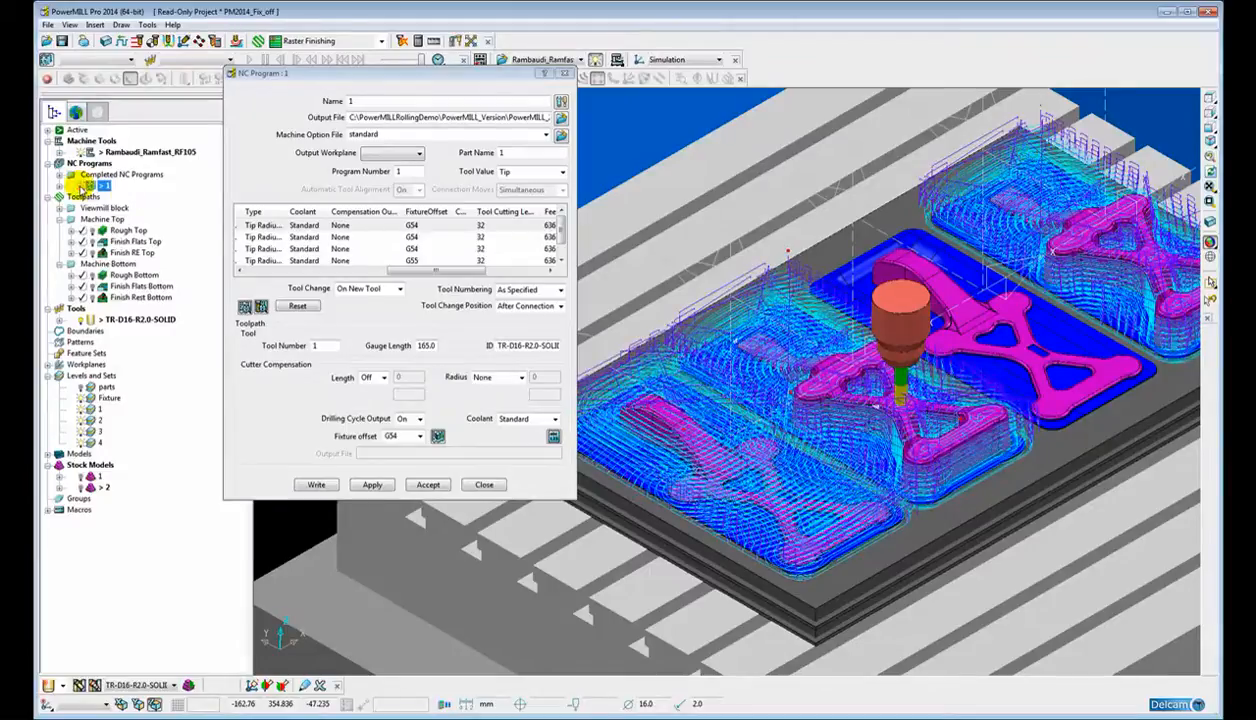
mouse_move(428, 250)
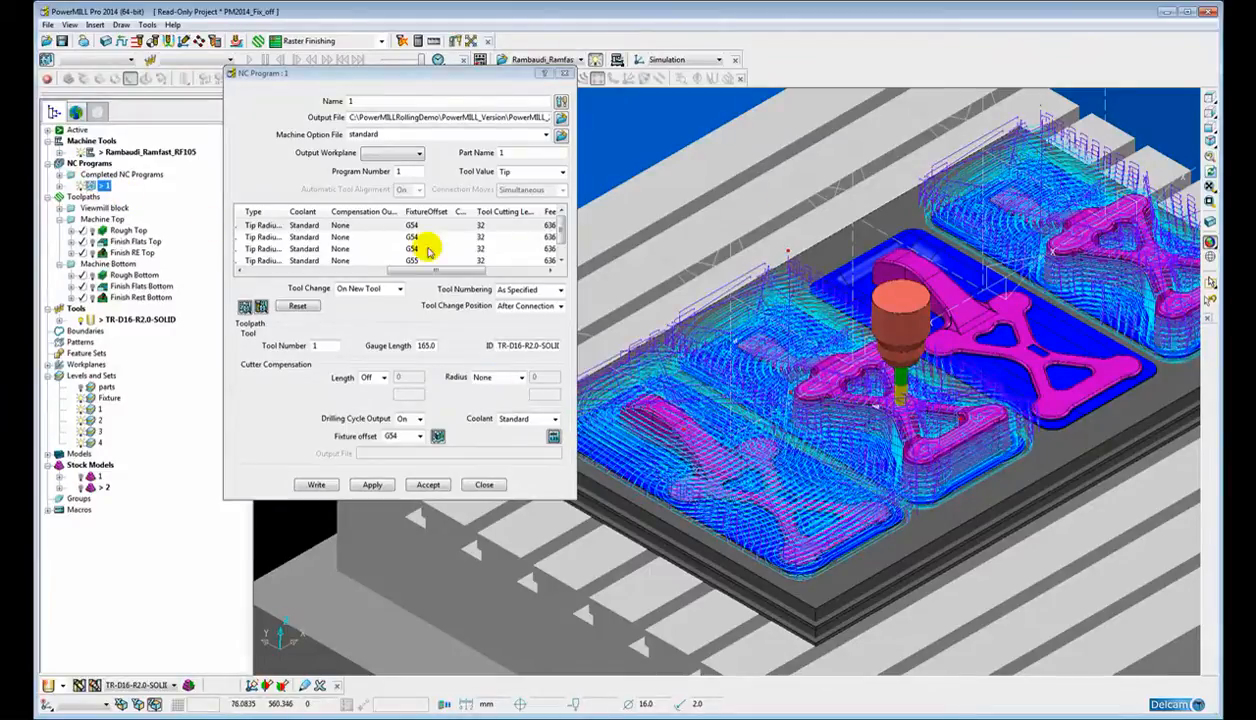
left_click_drag(444, 270, 396, 272)
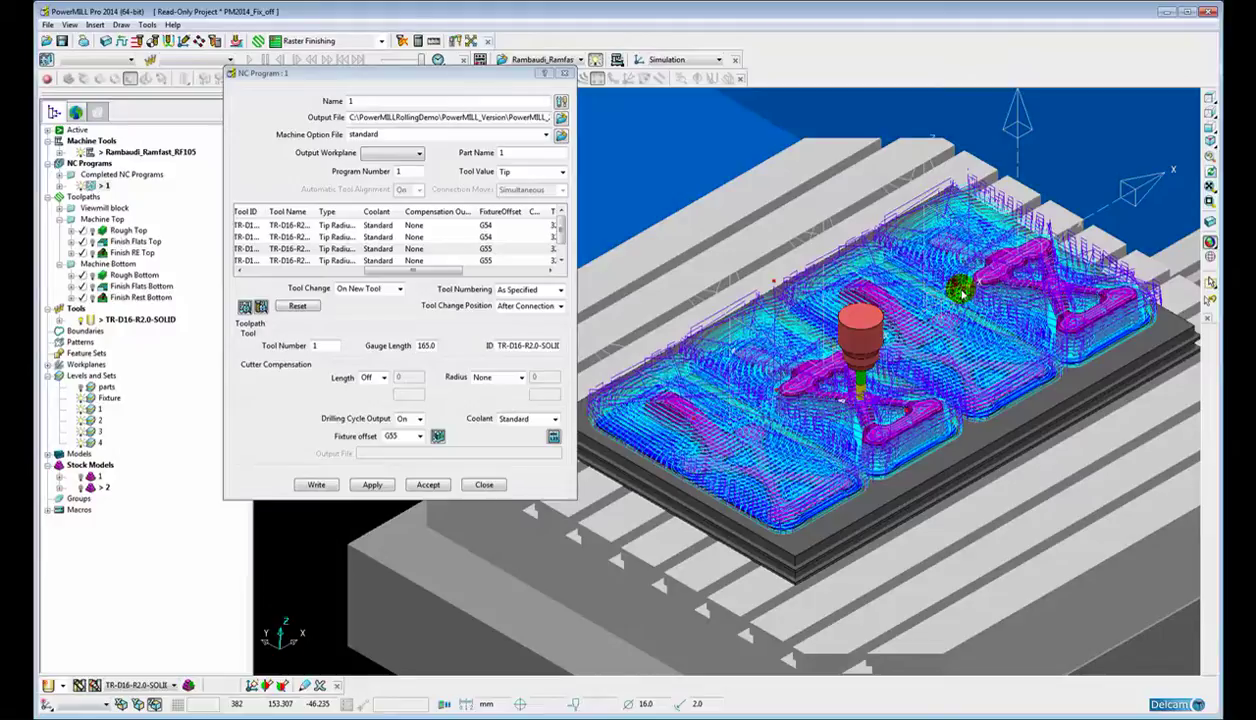
mouse_move(734, 250)
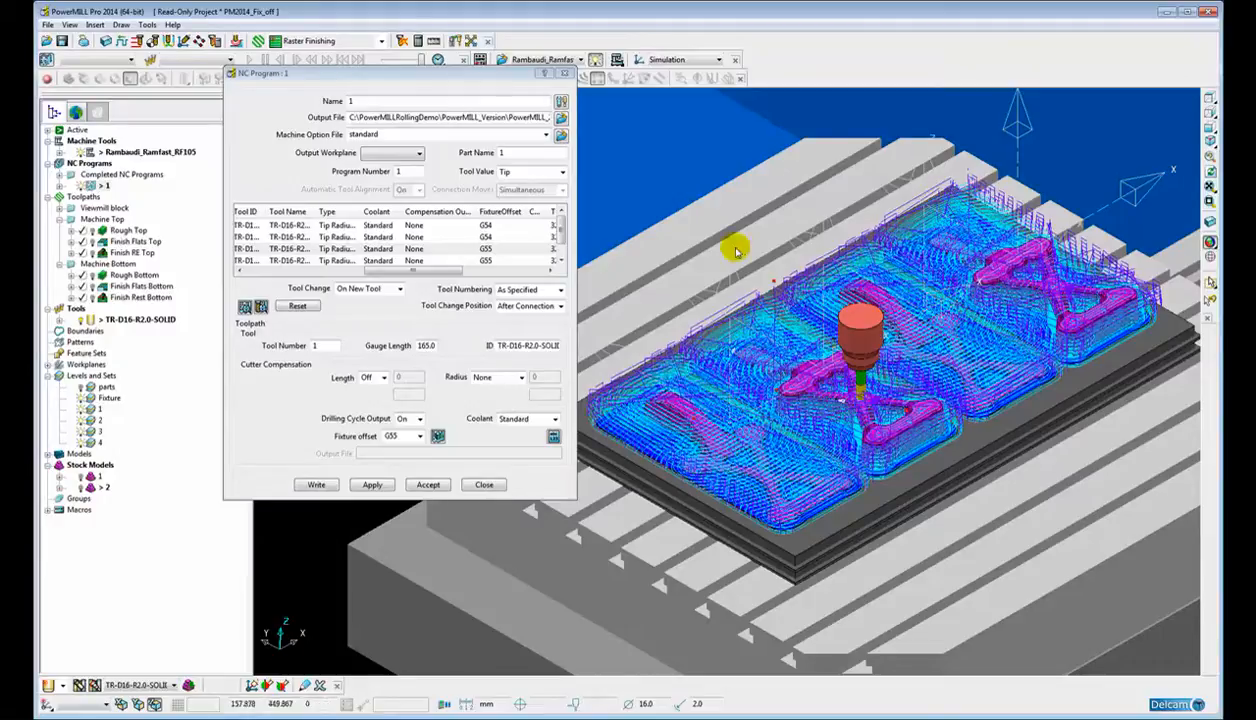
Step: Recheck the G55 offset values in the list, then close the NC program settings
left_click(436, 436)
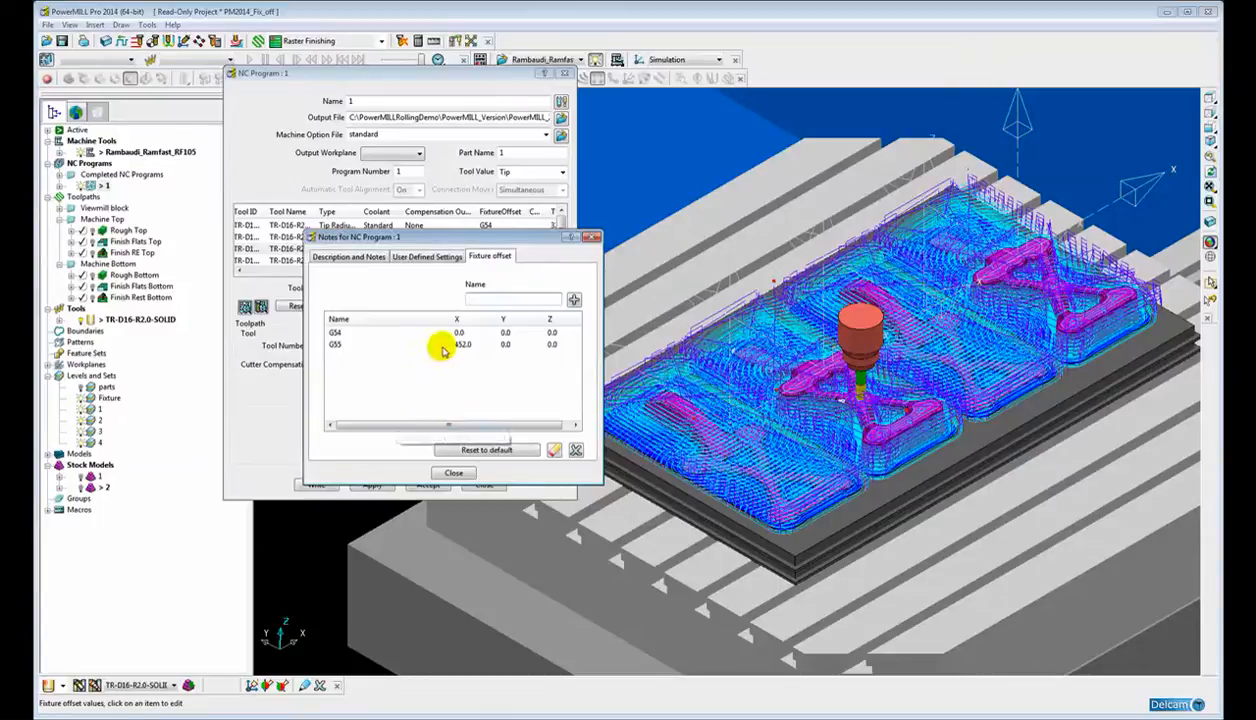
left_click(460, 344)
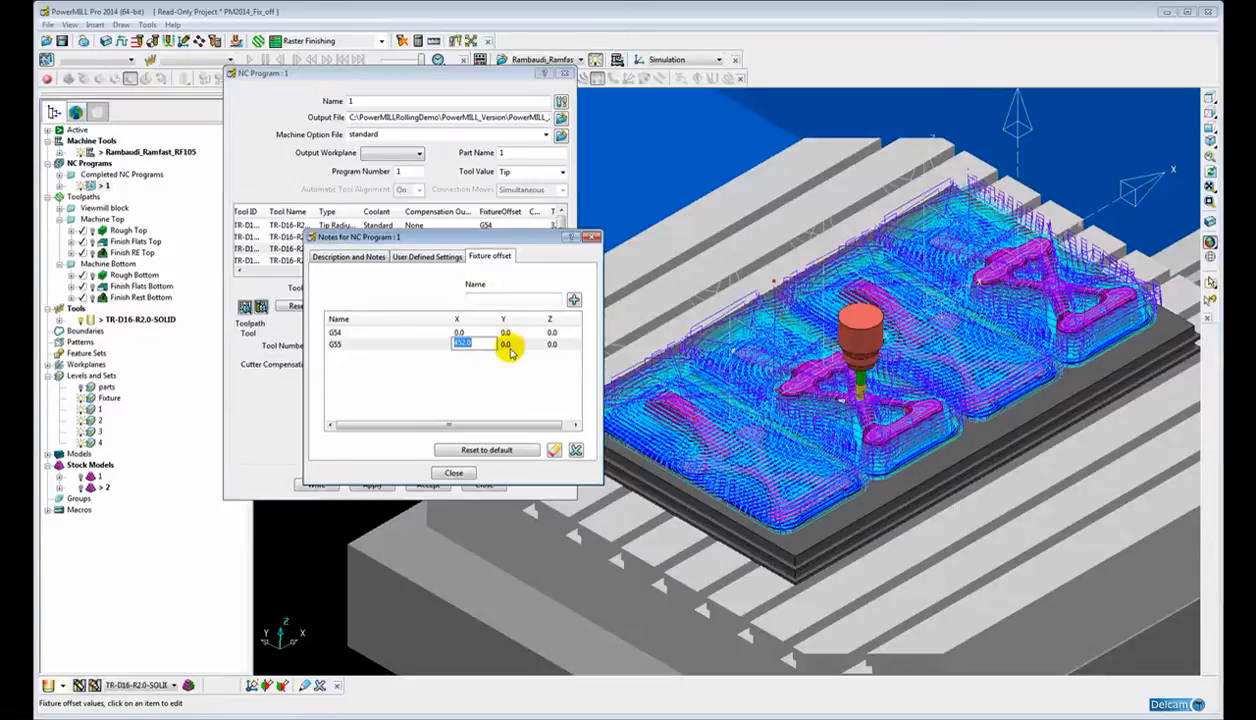
left_click(452, 472)
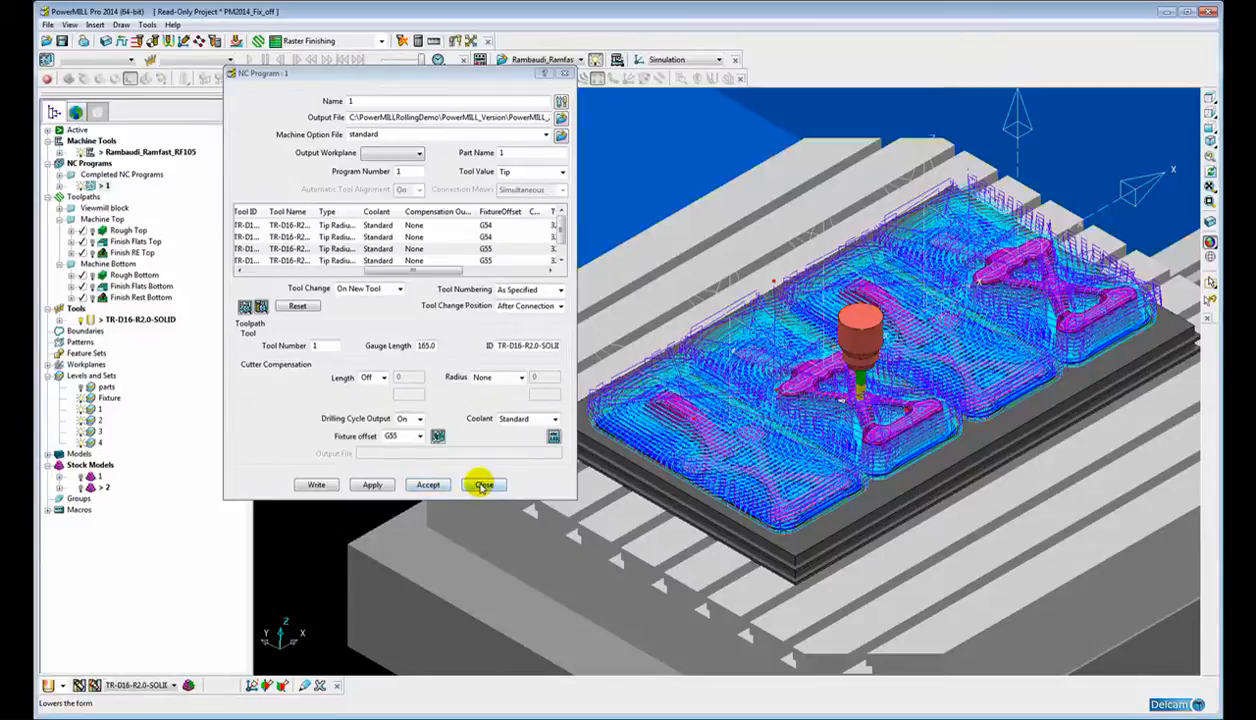
left_click(484, 484)
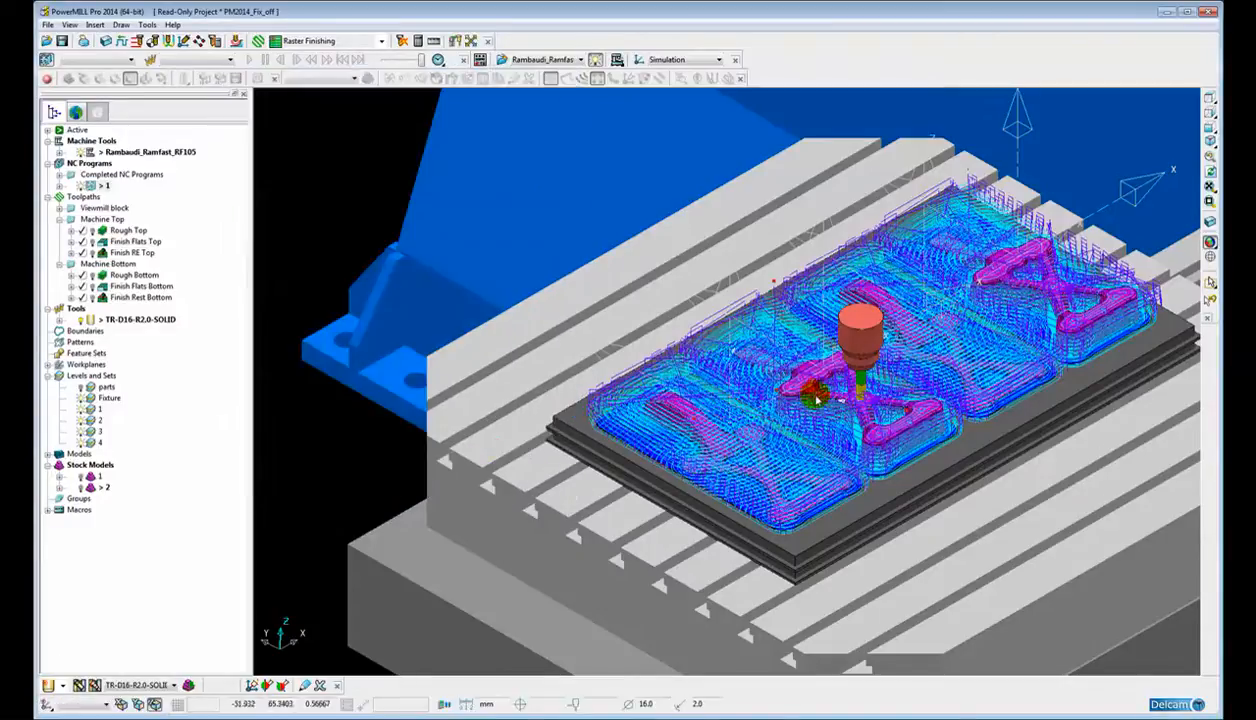
Step: Select NC program 1 in the Simulation toolbar and play the machine simulation
left_click_drag(816, 400, 676, 430)
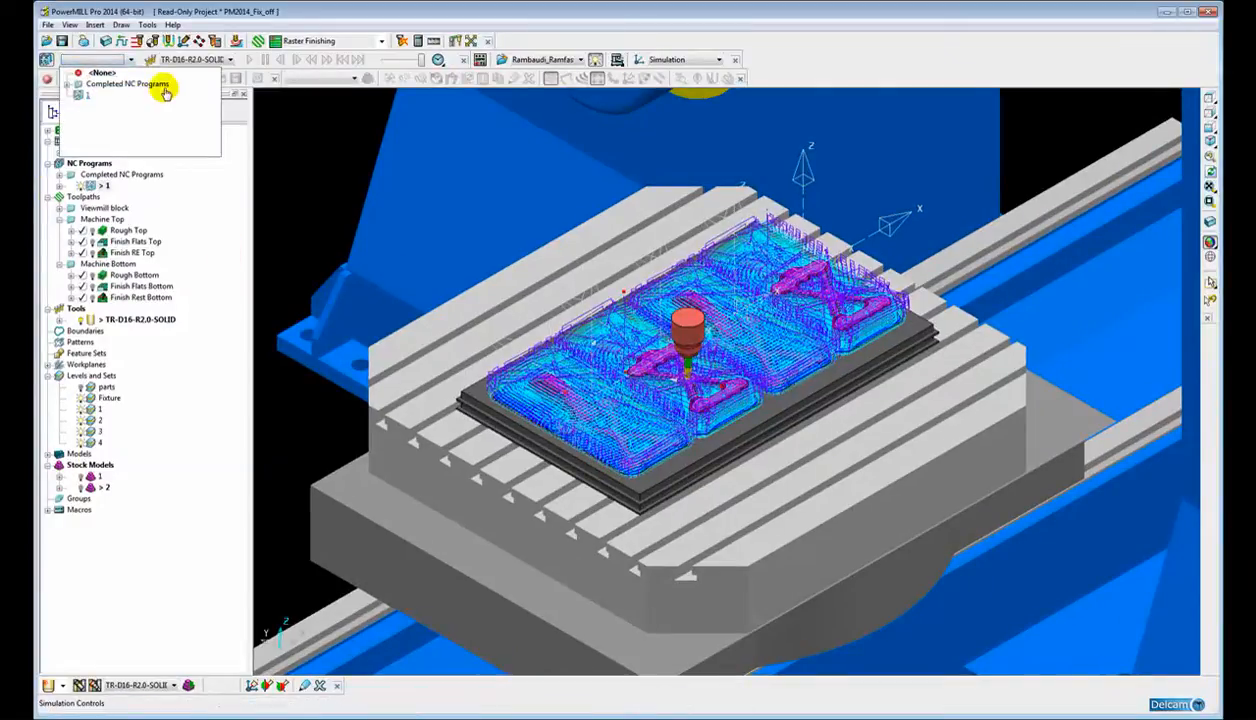
left_click(248, 62)
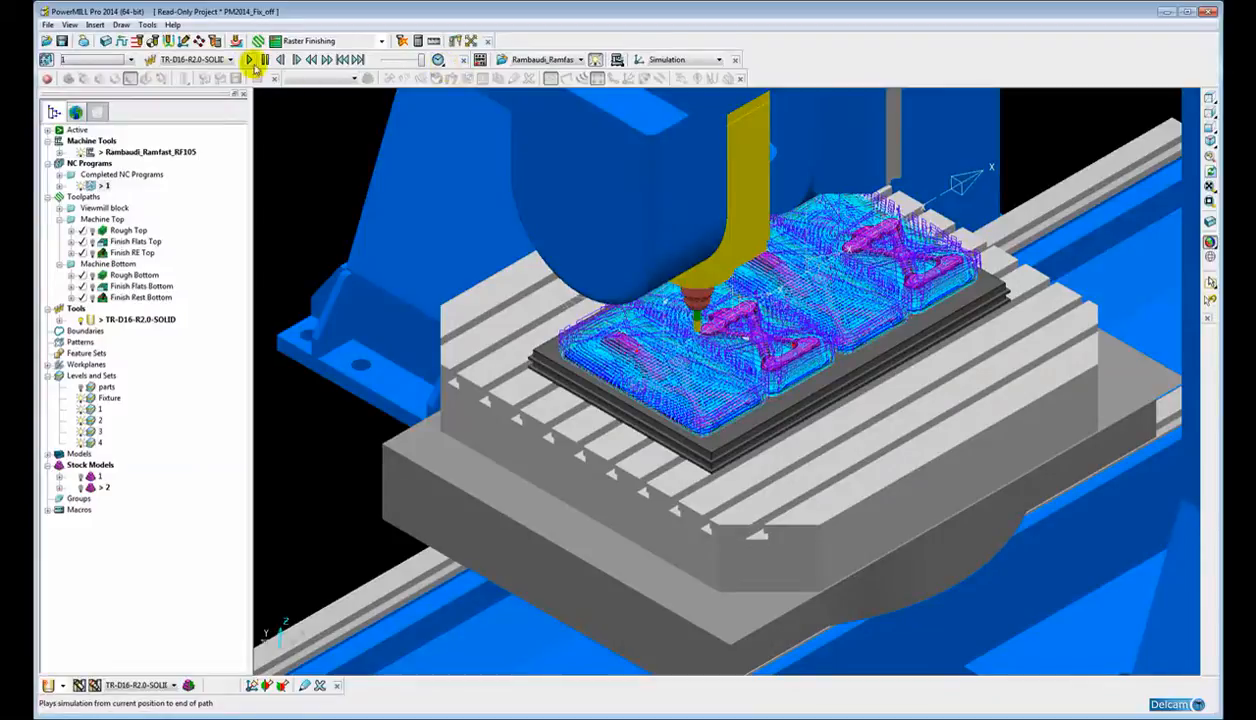
left_click(248, 64)
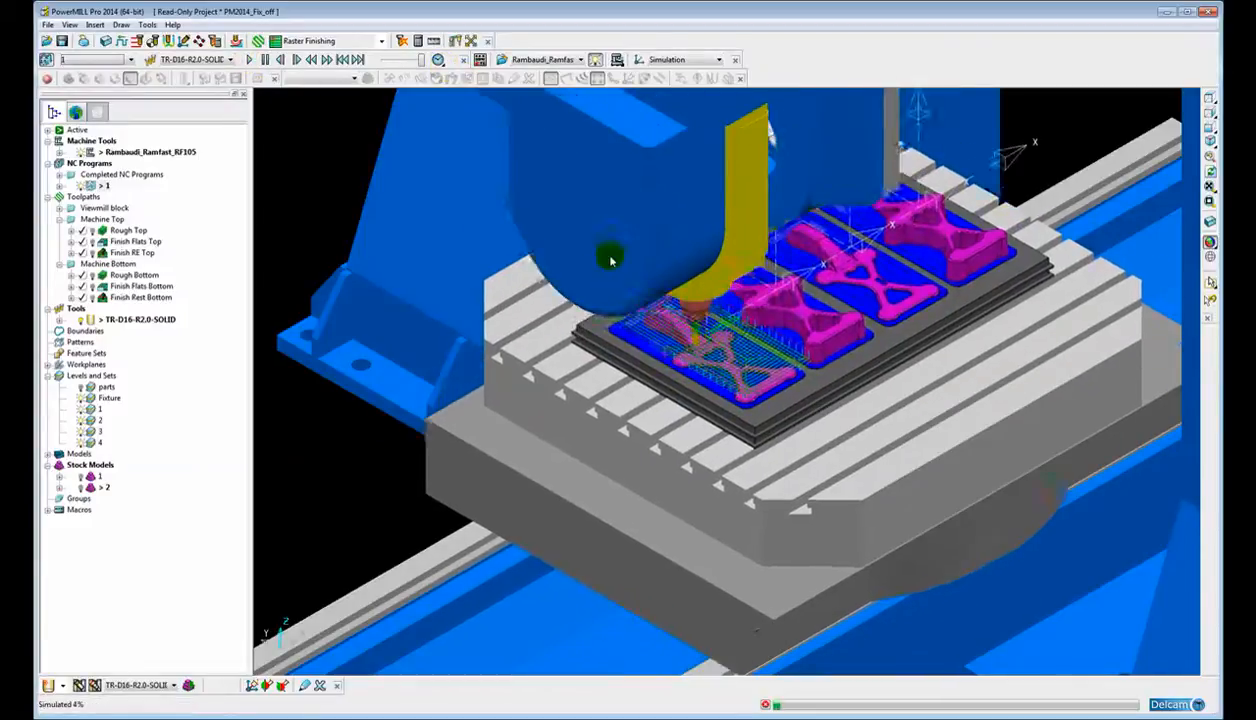